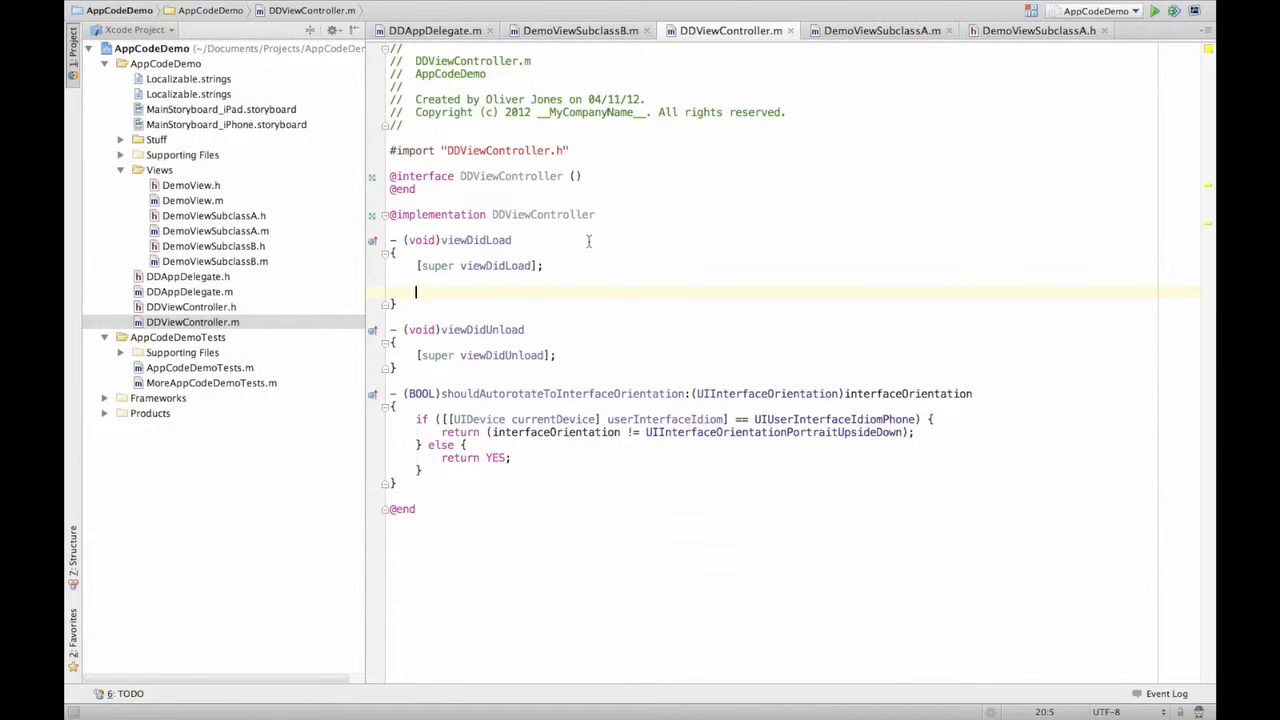
Declare a UILabel pointer variable named label in viewDidLoad
{"action": "type", "text": "U"}
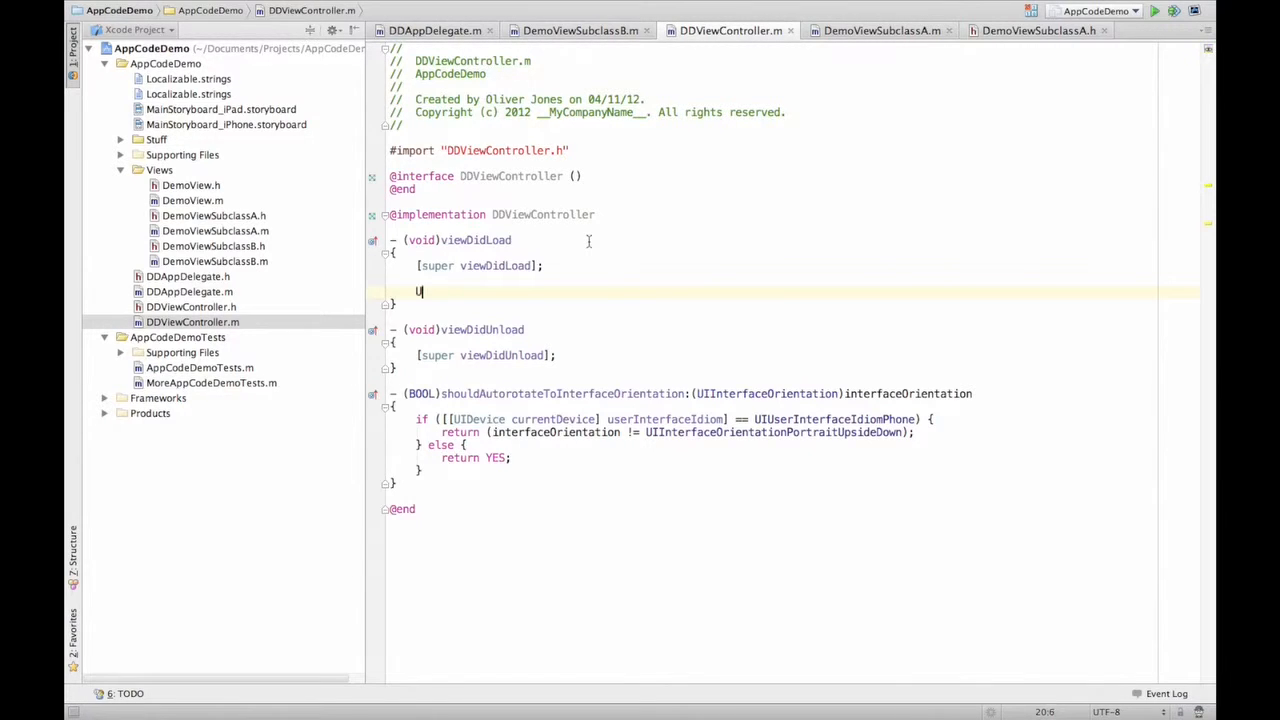
{"action": "type", "text": "I"}
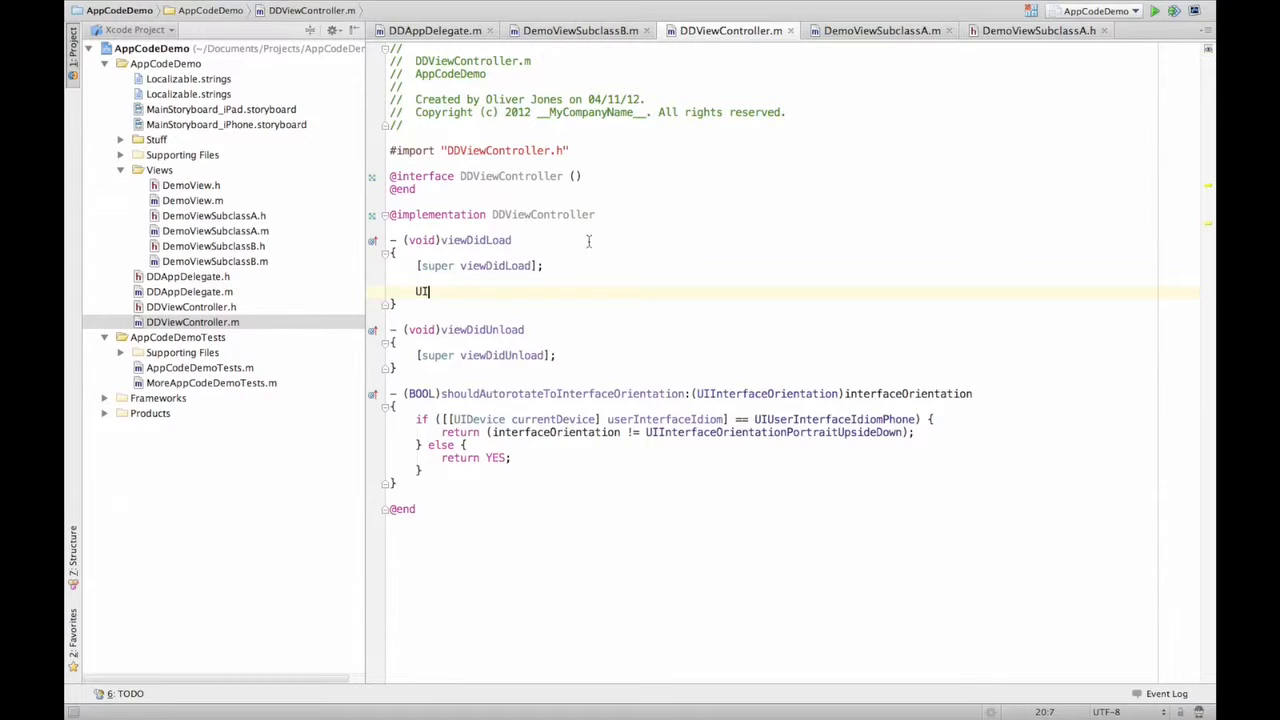
{"action": "key", "text": "Backspace"}
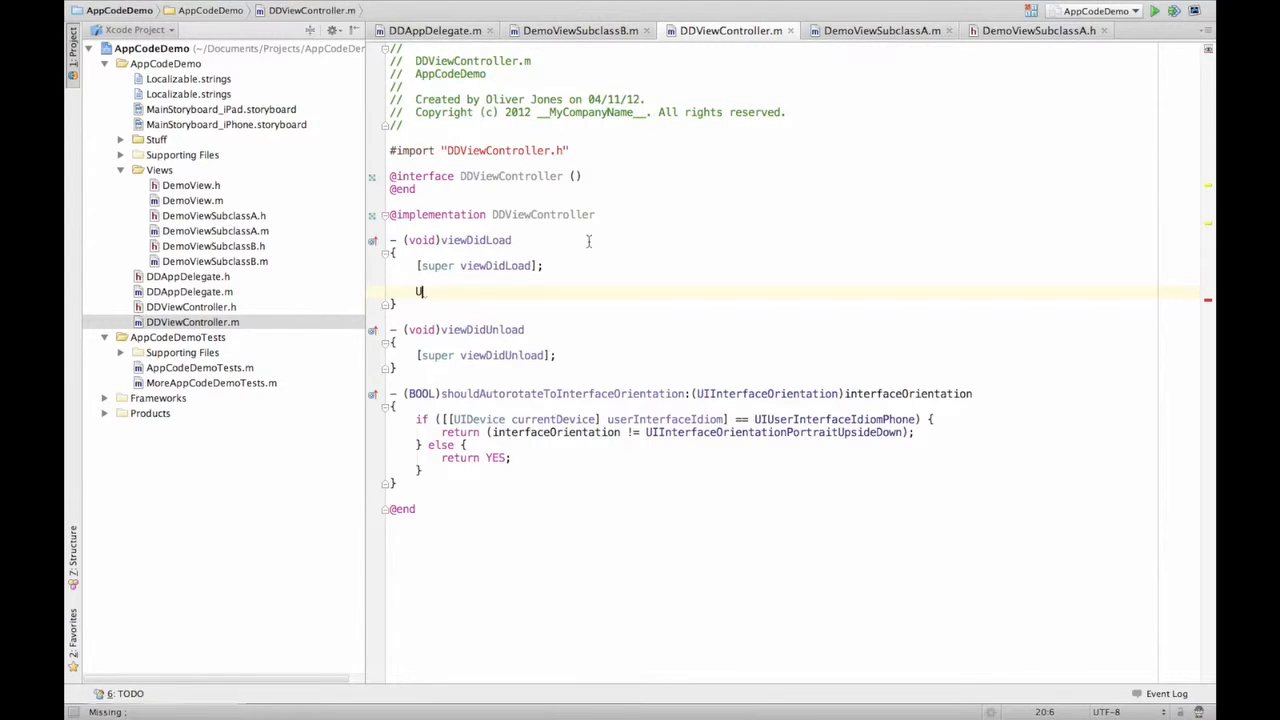
{"action": "type", "text": "ILabel *"}
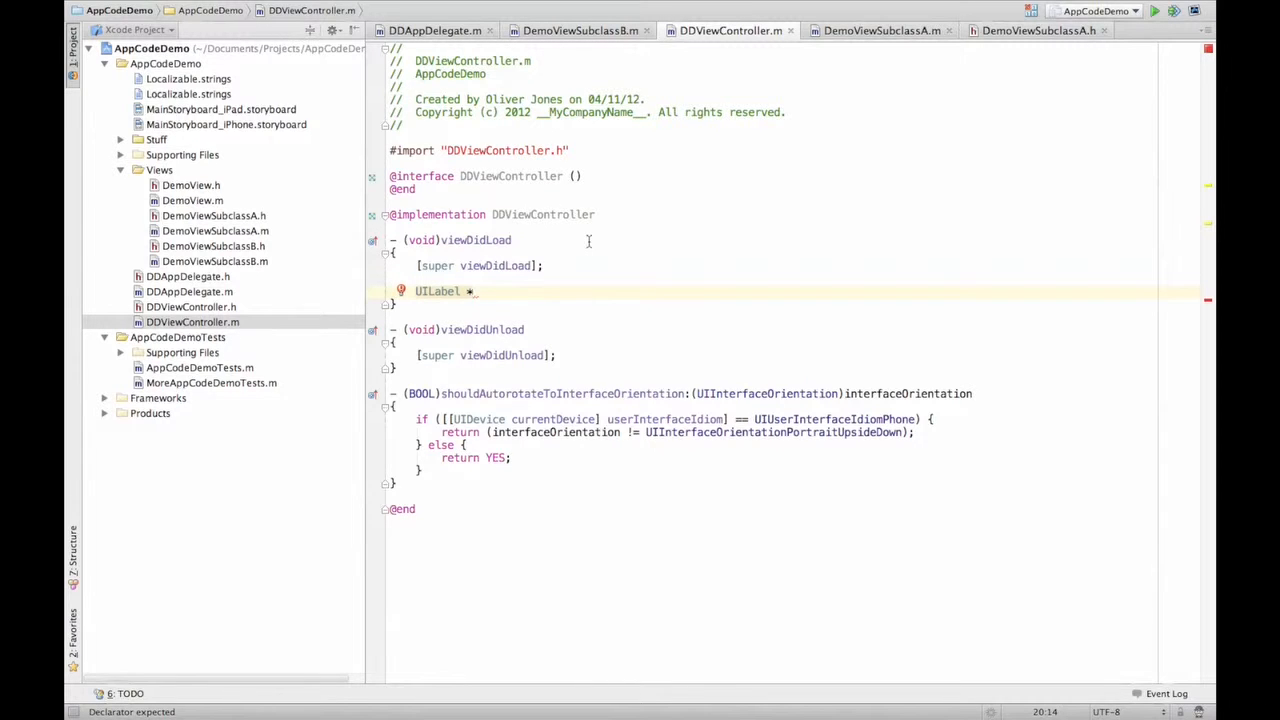
{"action": "type", "text": "label"}
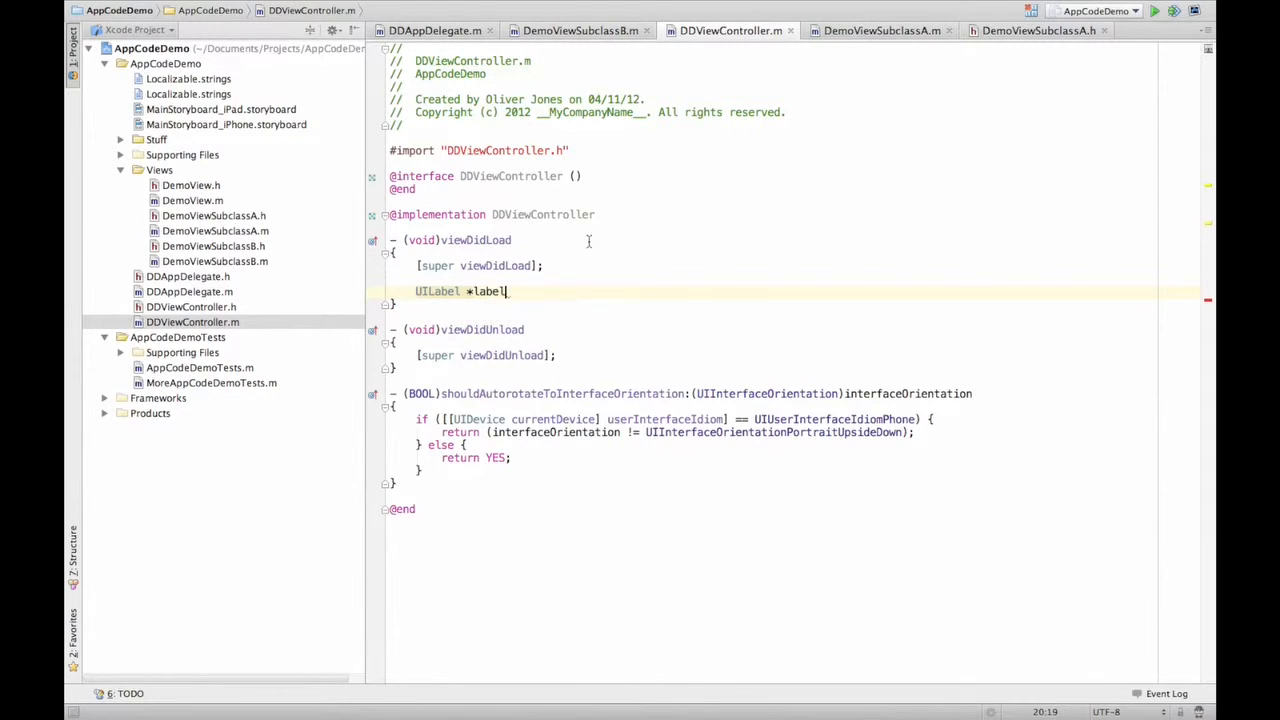
Begin the assignment with '= [[UILabel', completing UILabel from the popup
{"action": "type", "text": "= [["}
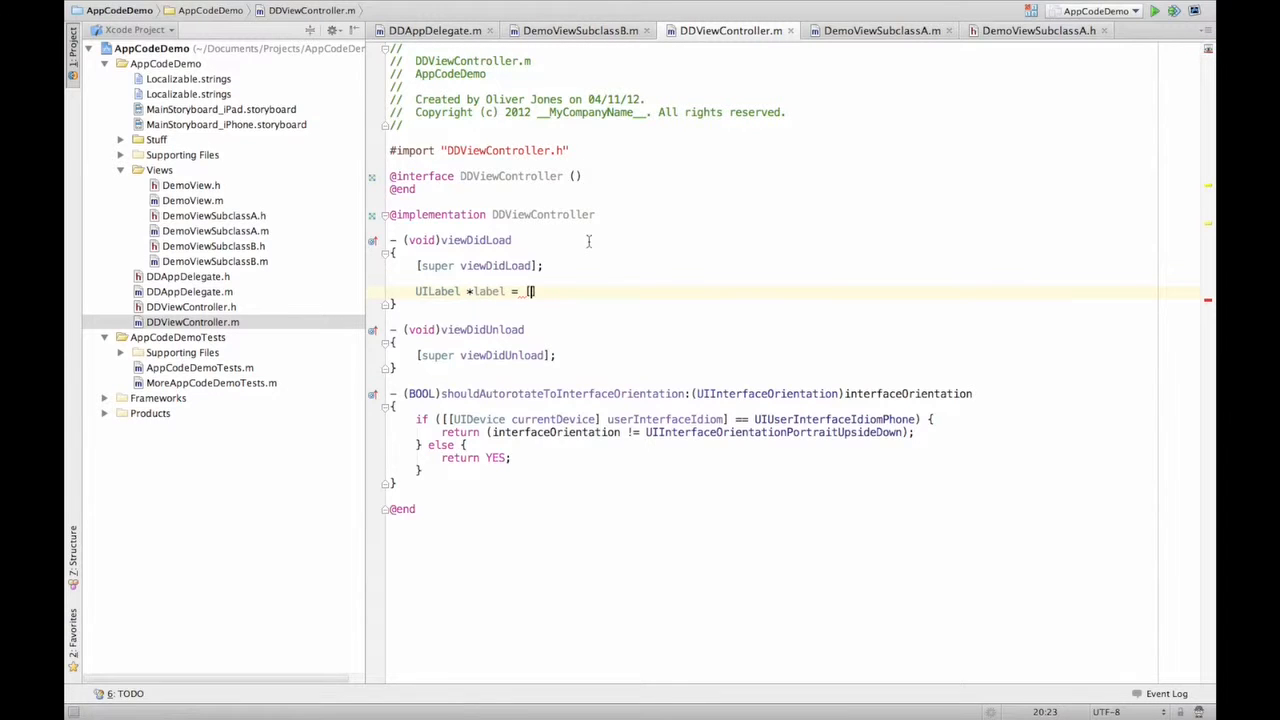
{"action": "type", "text": "UI"}
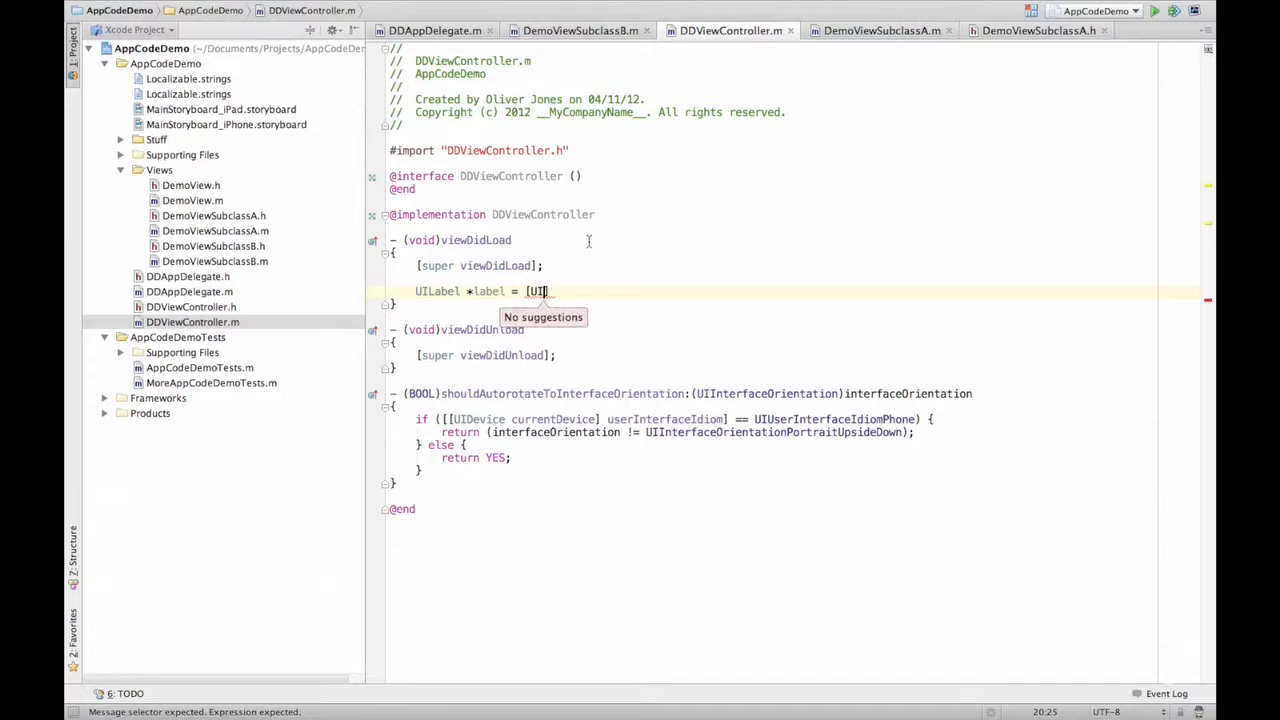
{"action": "key", "text": "Backspace"}
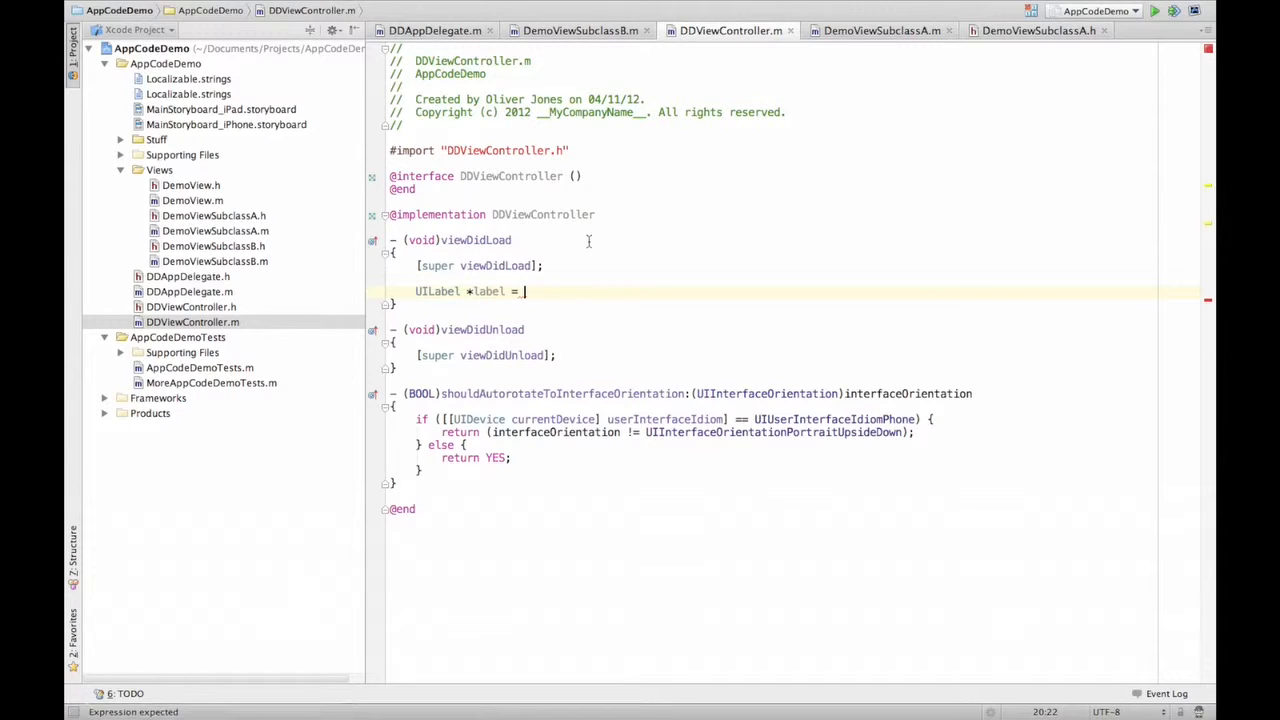
{"action": "type", "text": "UI"}
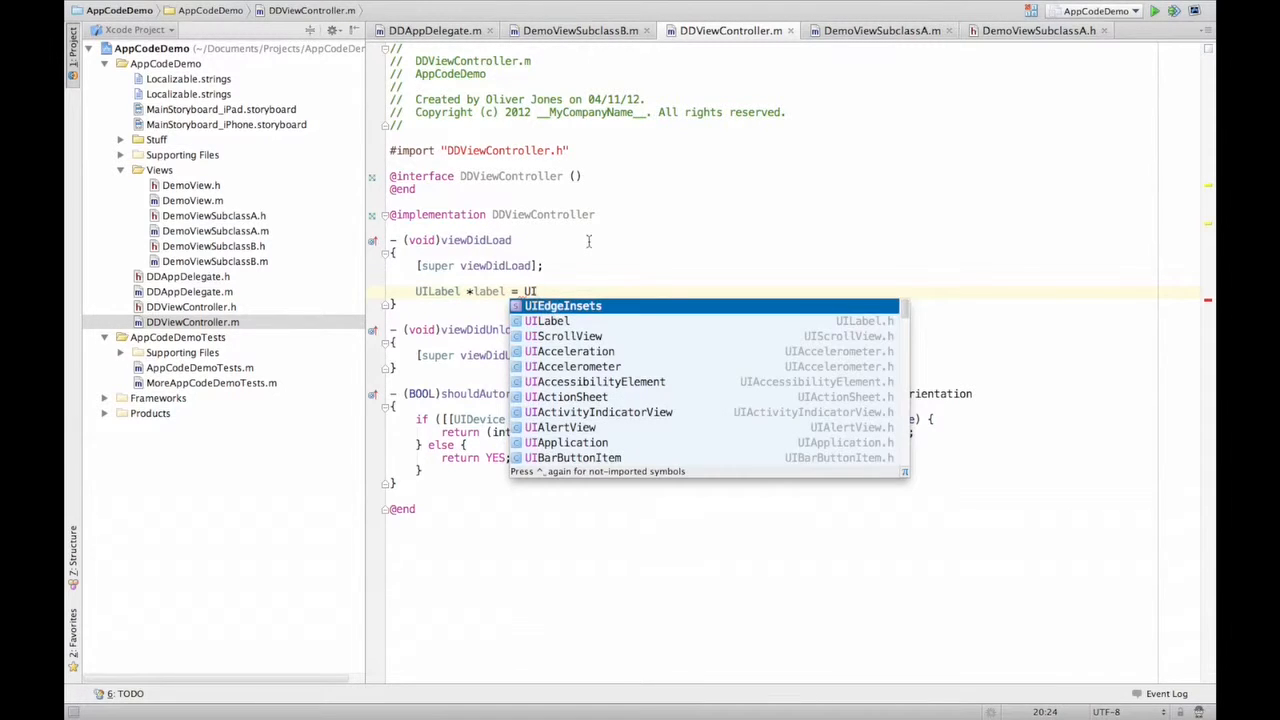
{"action": "left_click", "coordinate": [548, 320]}
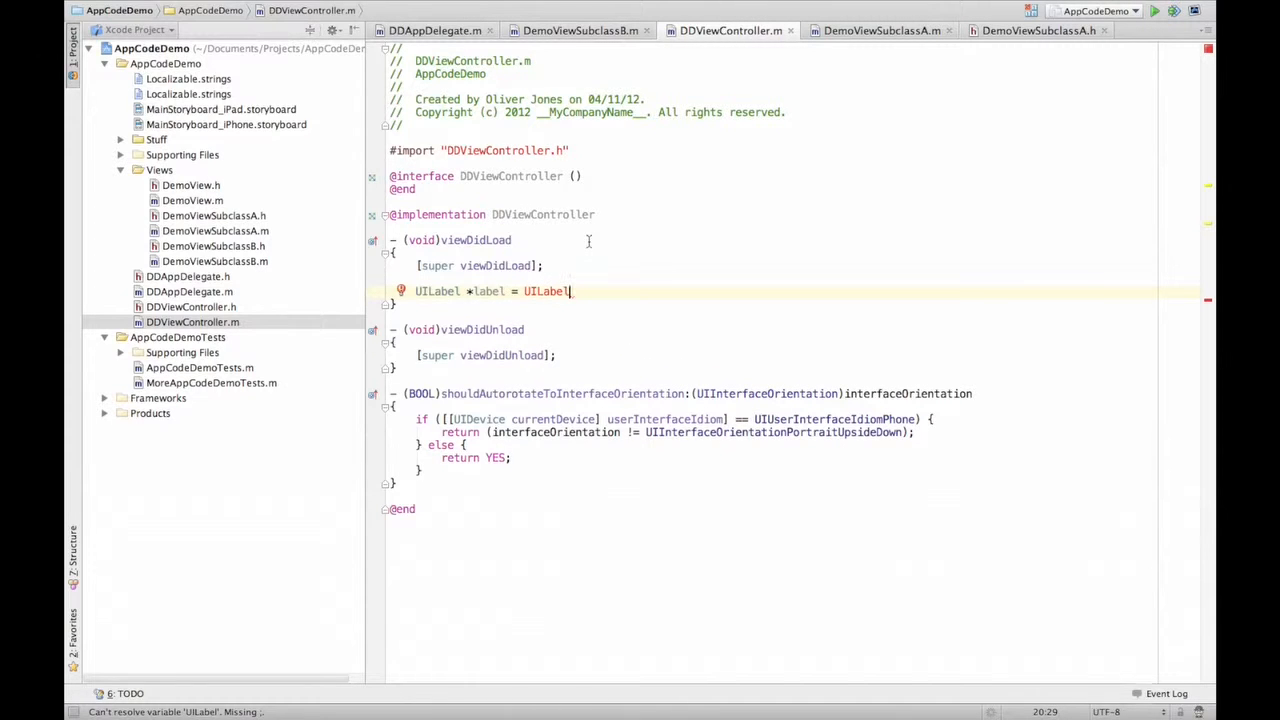
{"action": "key", "text": "BackSpace"}
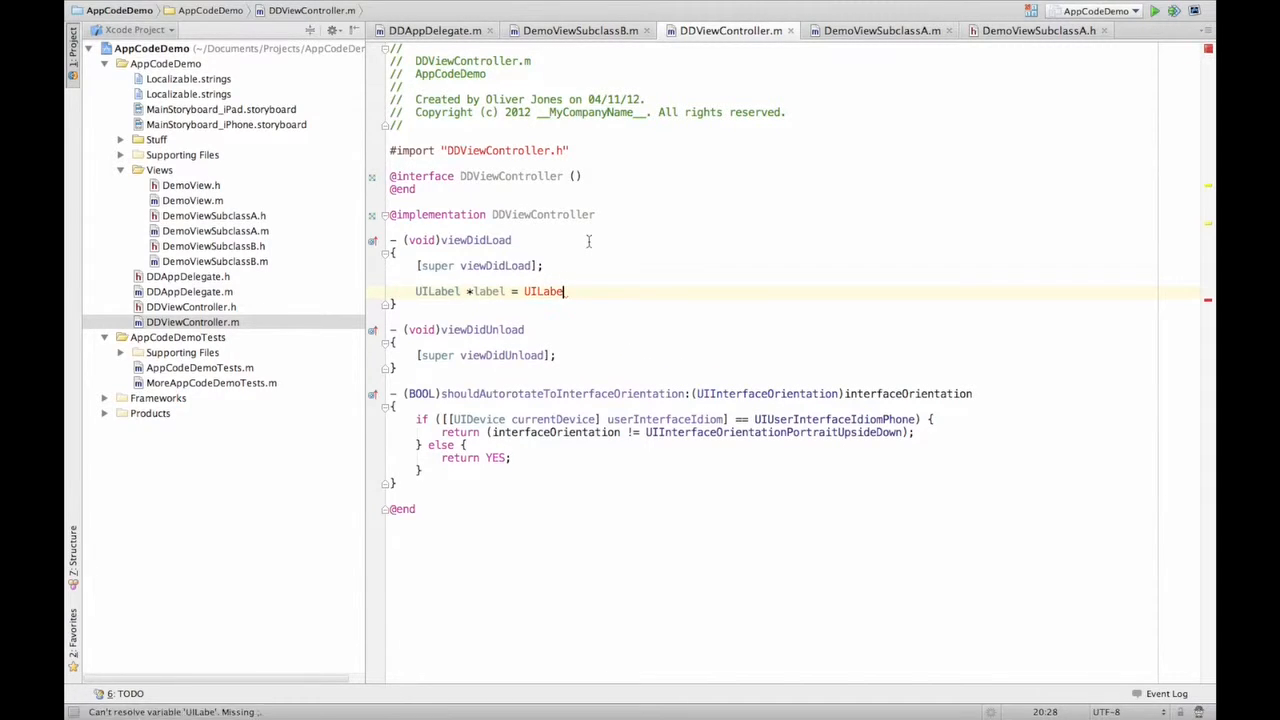
Allocate the label and initialise it with initWithFrame: via completion
{"action": "type", "text": "alloc] init"}
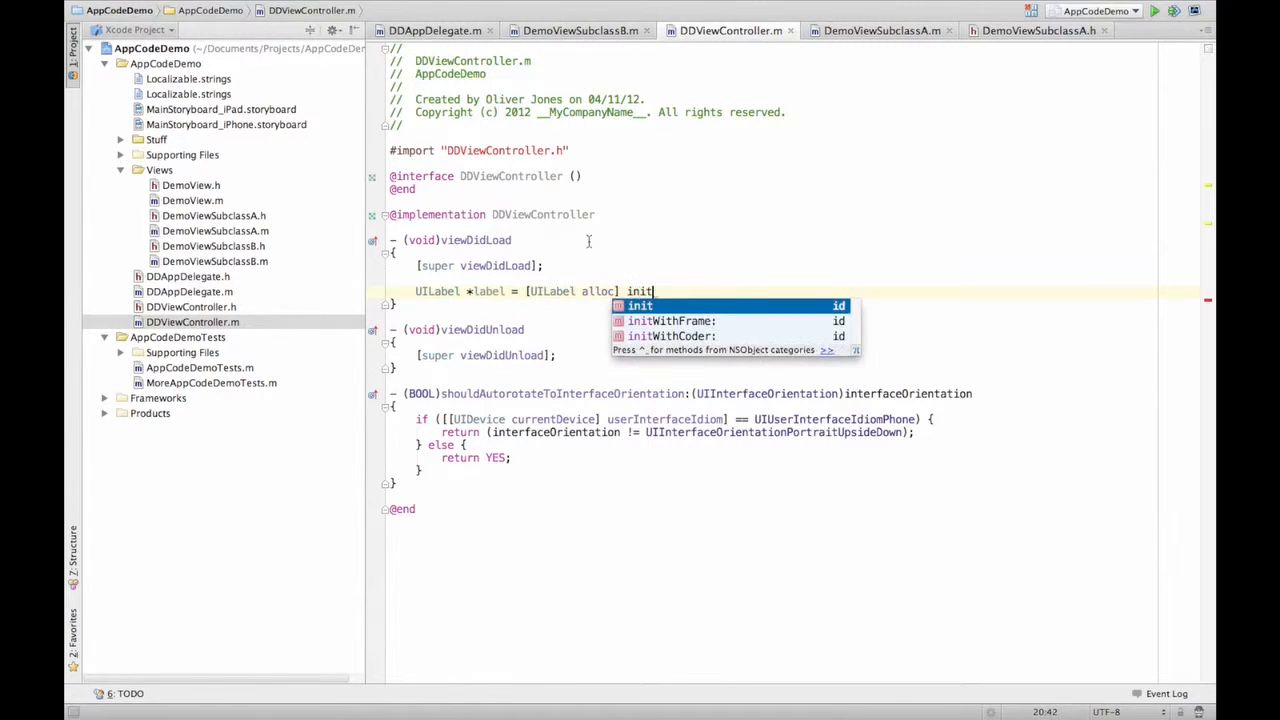
{"action": "left_click", "coordinate": [670, 320]}
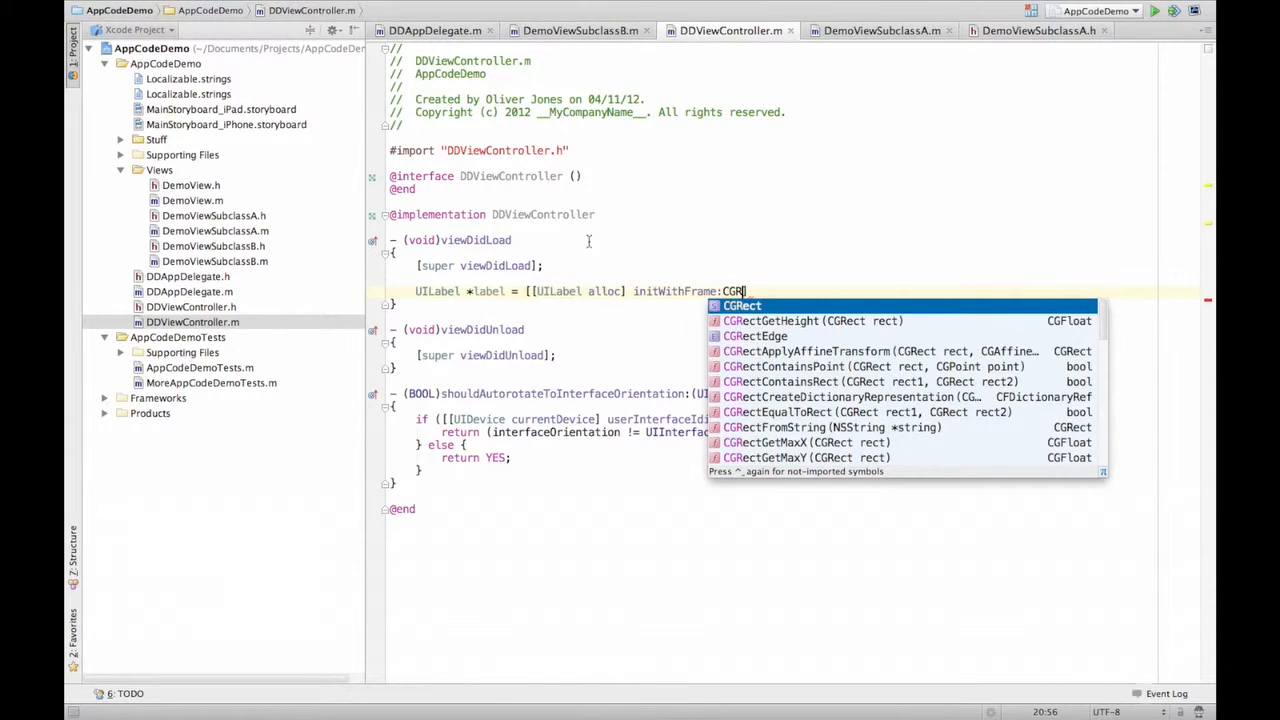
{"action": "scroll", "scroll_direction": "down", "scroll_amount": 3}
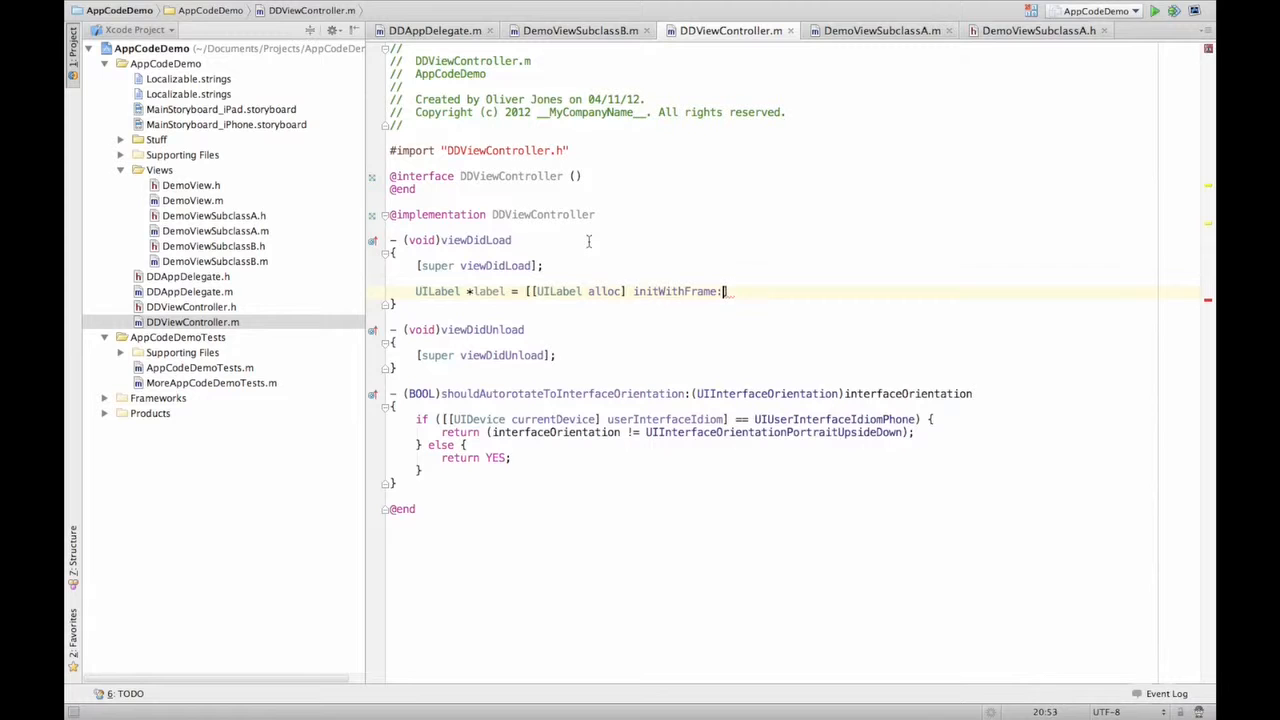
Fill the frame as CGRectMake(0, 0, 200, 20)
{"action": "type", "text": "CG"}
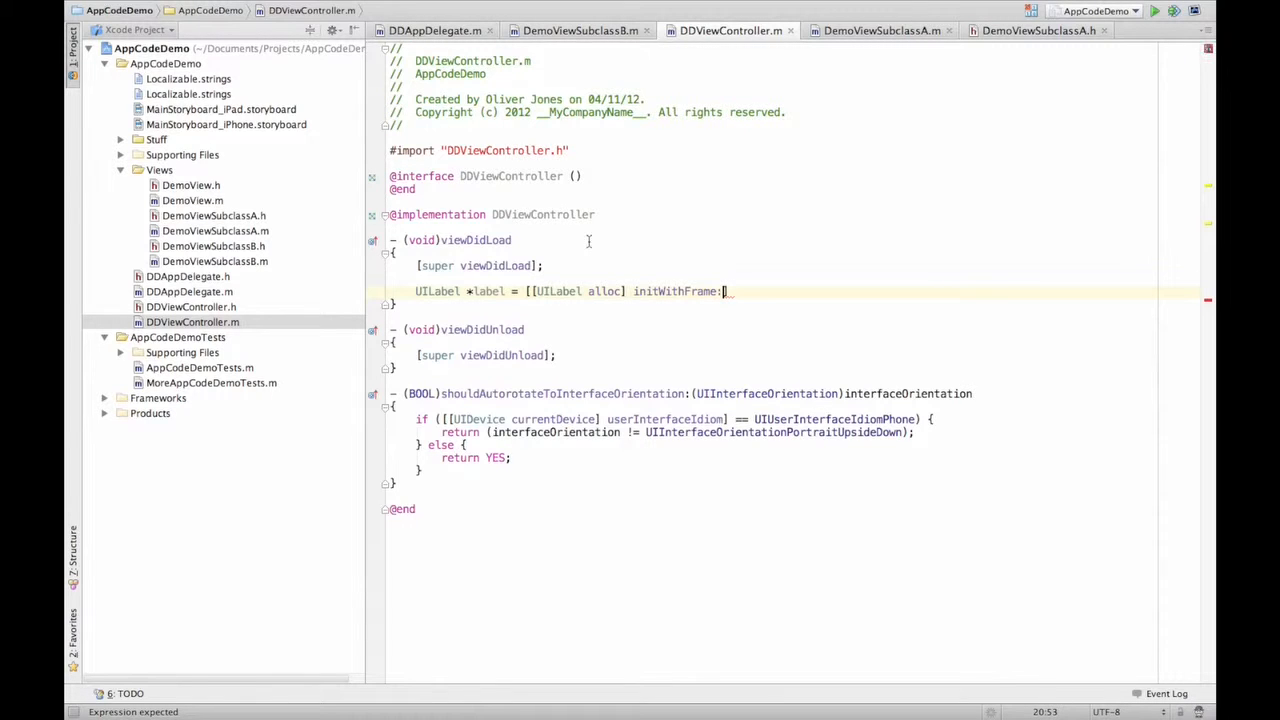
{"action": "type", "text": "CGM"}
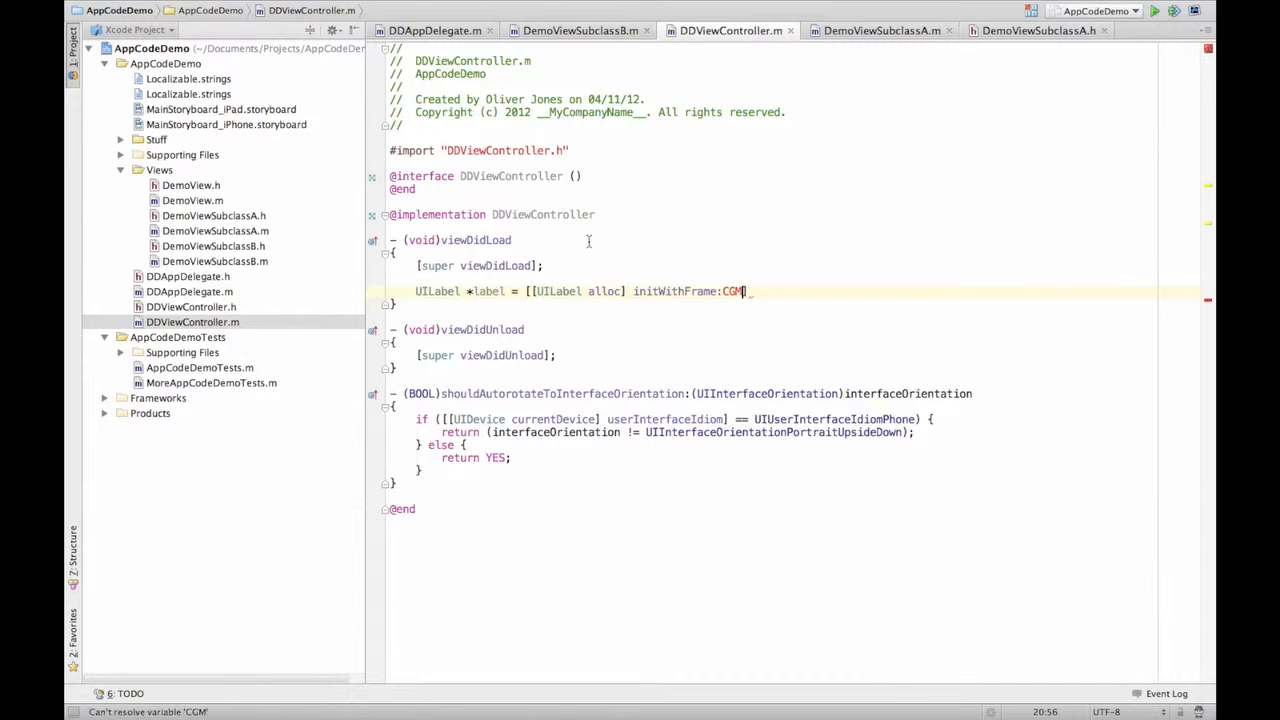
{"action": "key", "text": "Backspace"}
{"action": "type", "text": "R"}
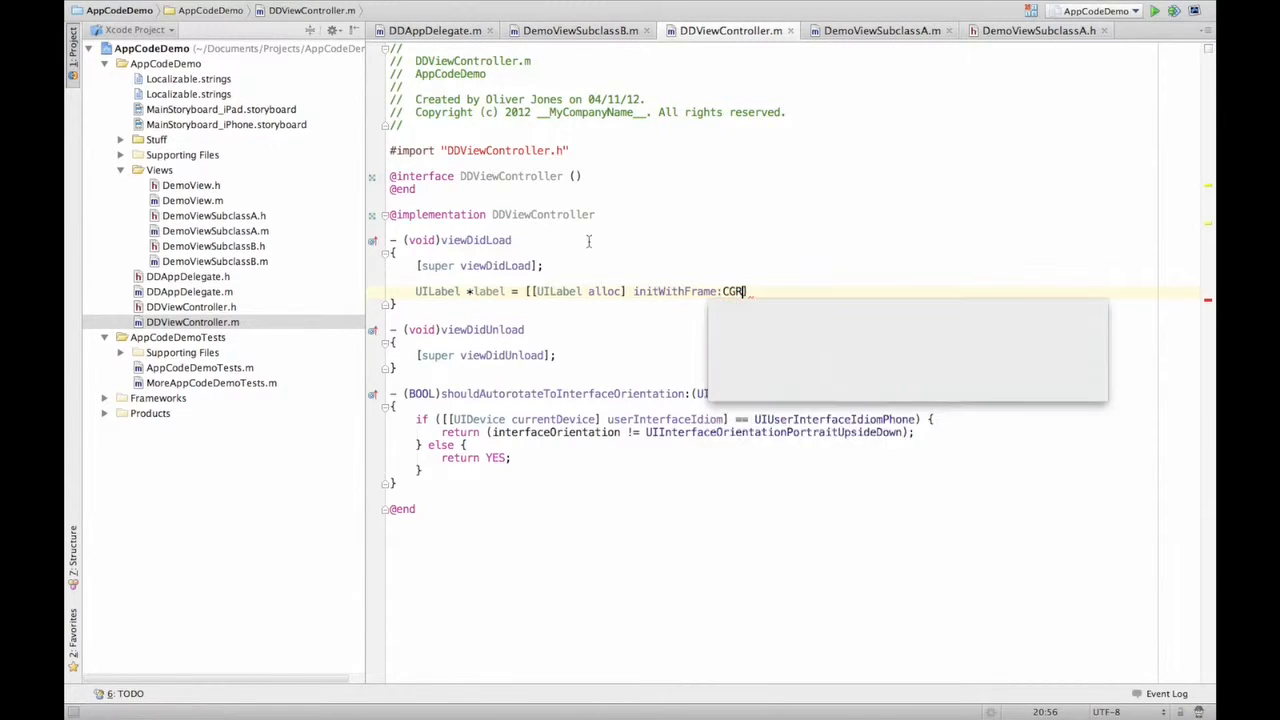
{"action": "type", "text": "M"}
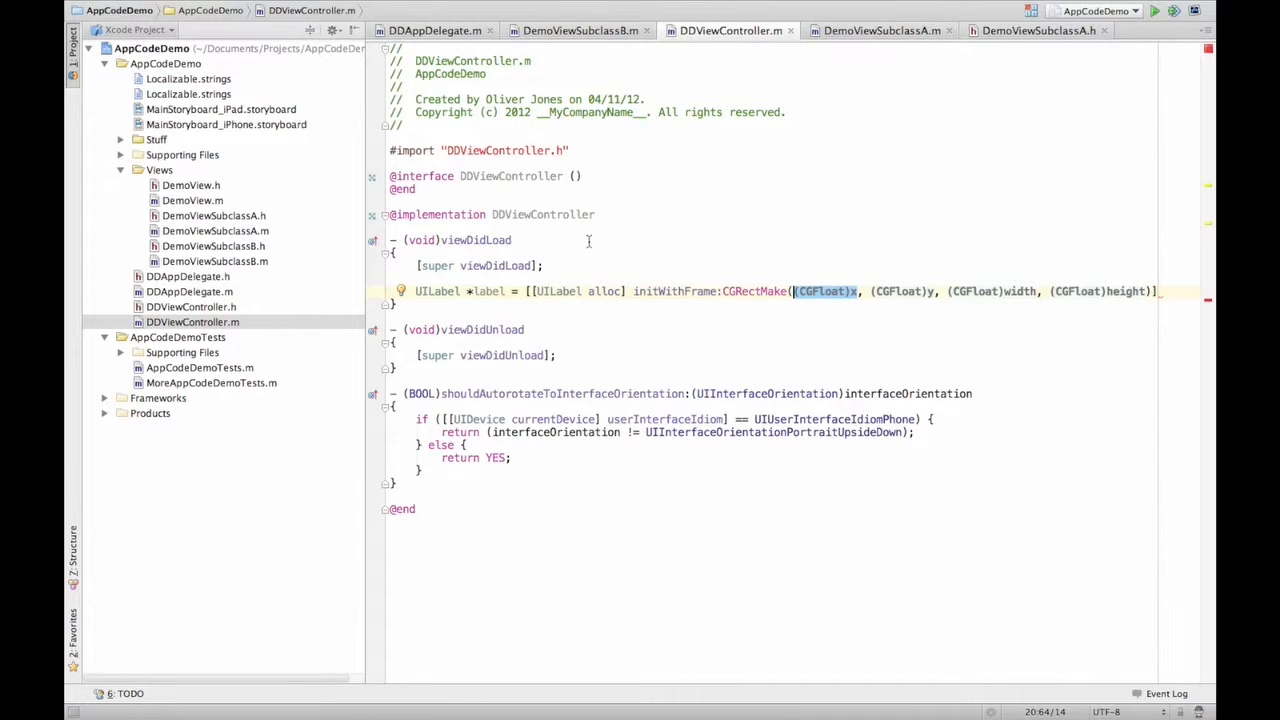
{"action": "type", "text": "0,"}
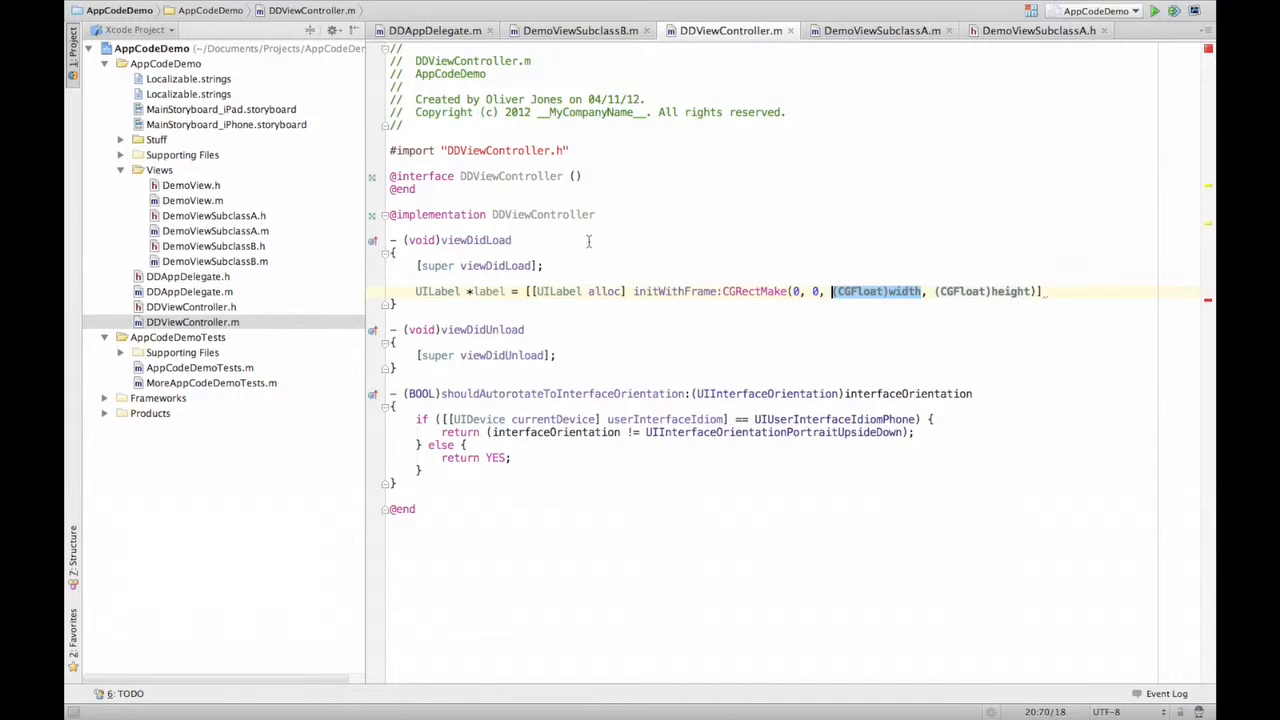
{"action": "type", "text": "2"}
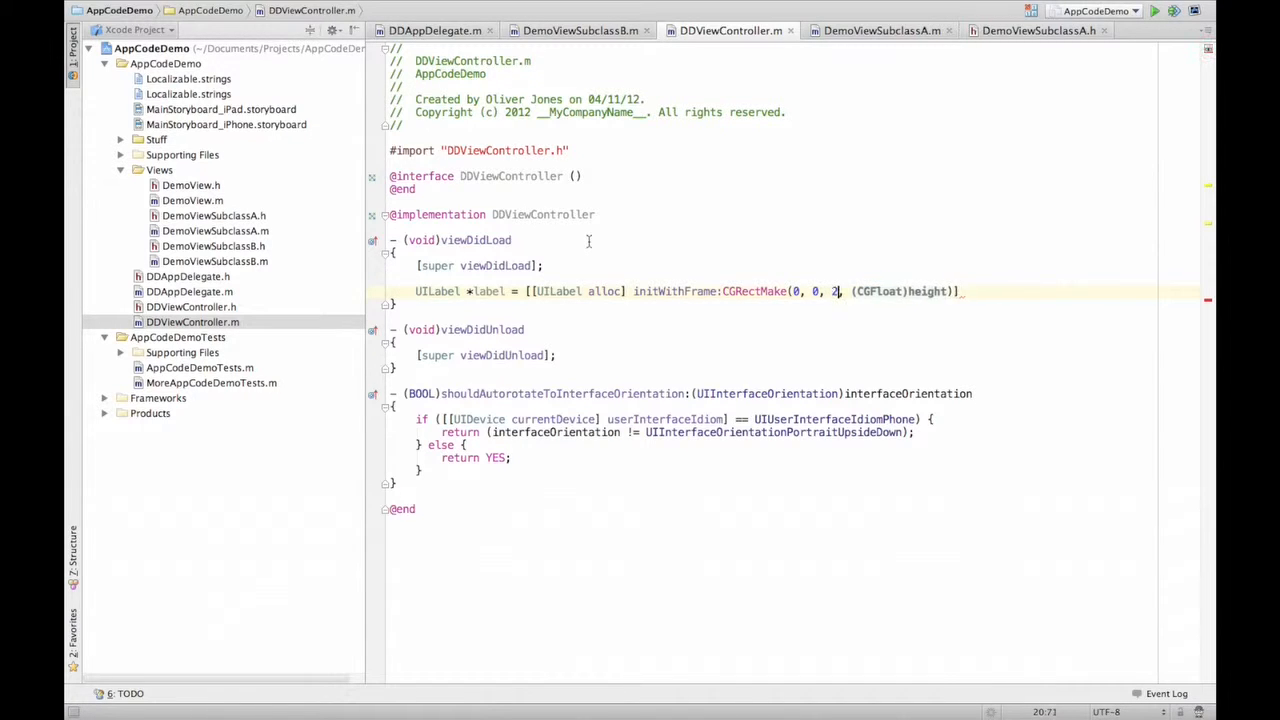
{"action": "type", "text": "00, 20"}
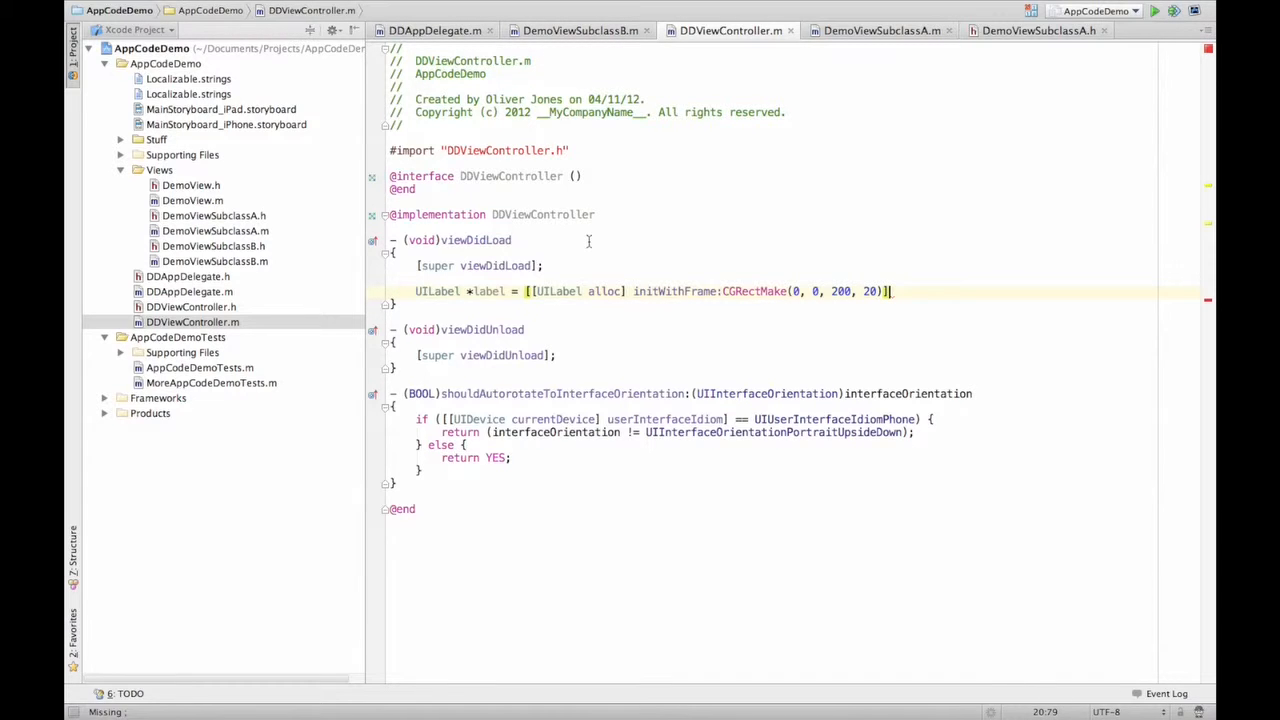
Set label.text = @"The awesome label"; and start the next statement with [
{"action": "key", "text": "Return"}
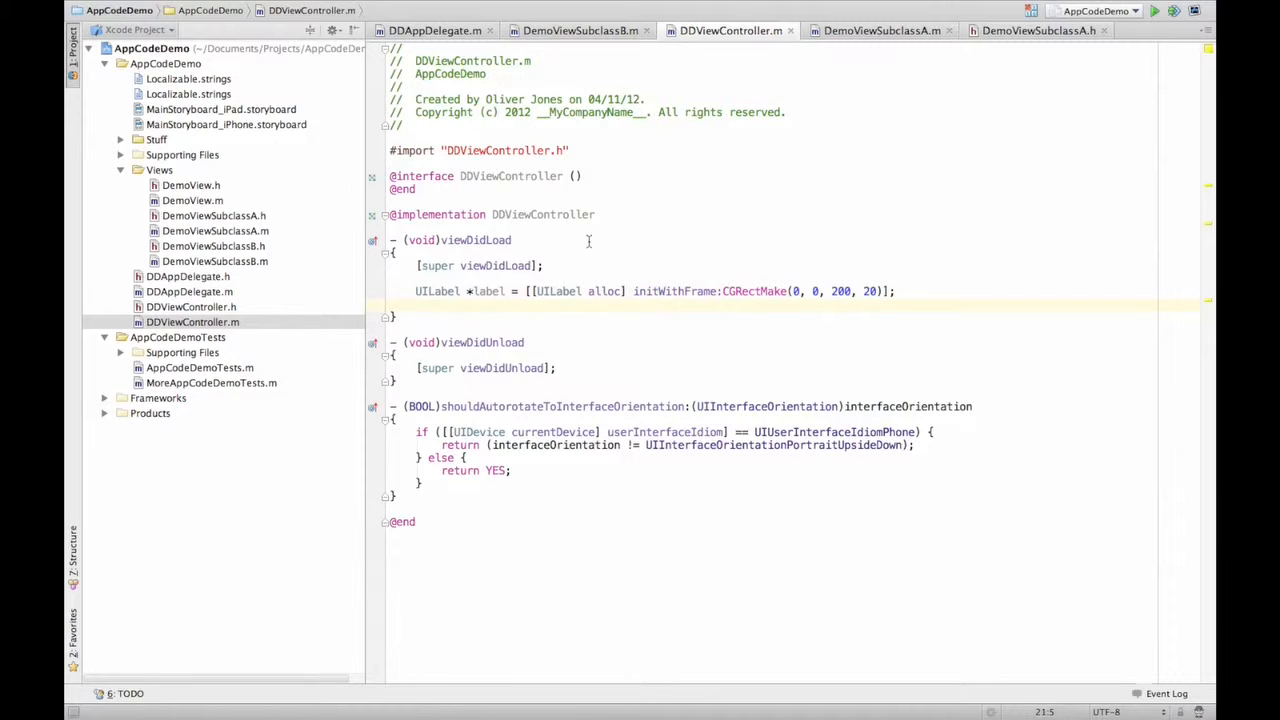
{"action": "type", "text": "te"}
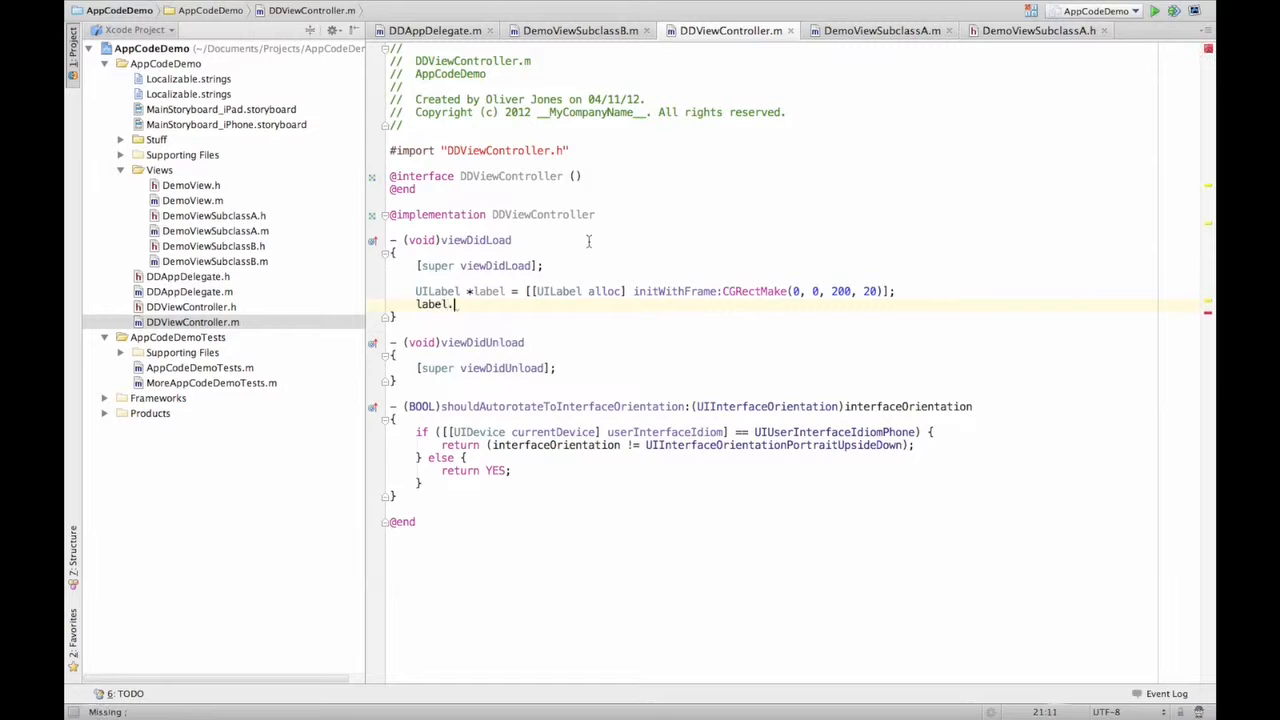
{"action": "type", "text": "text ="}
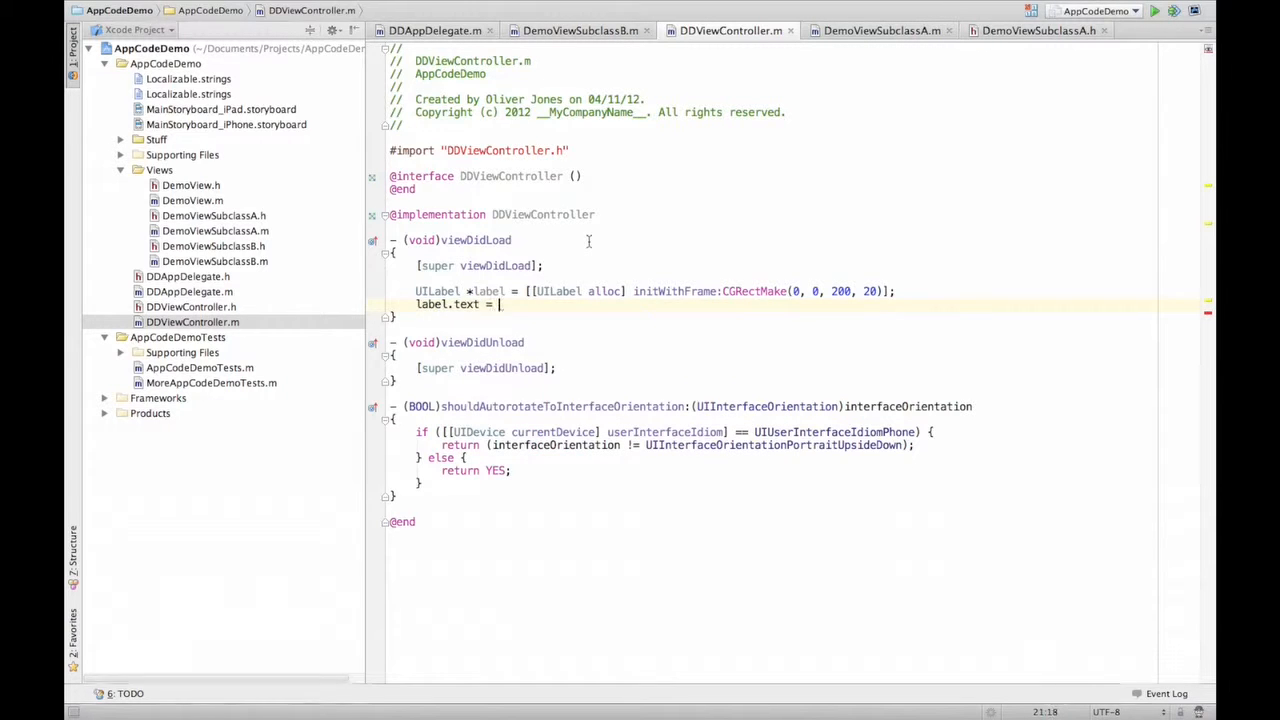
{"action": "type", "text": "@\""}
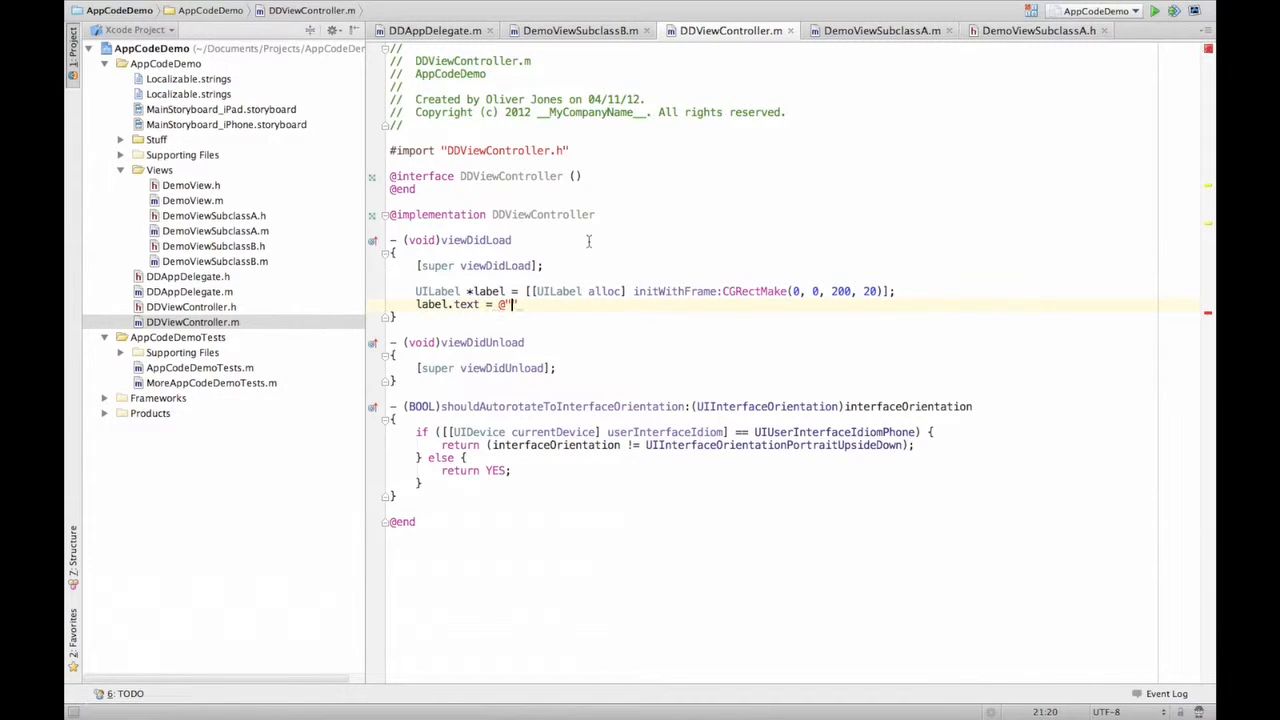
{"action": "type", "text": "\""}
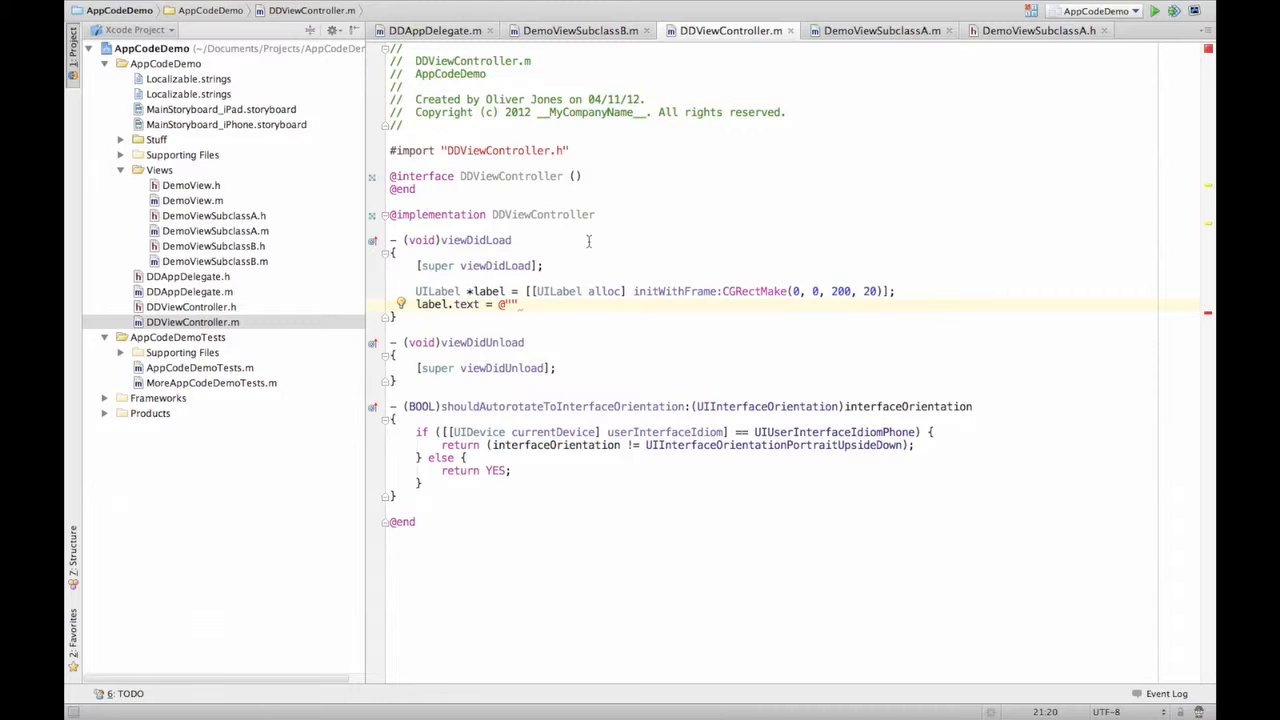
{"action": "type", "text": "The"}
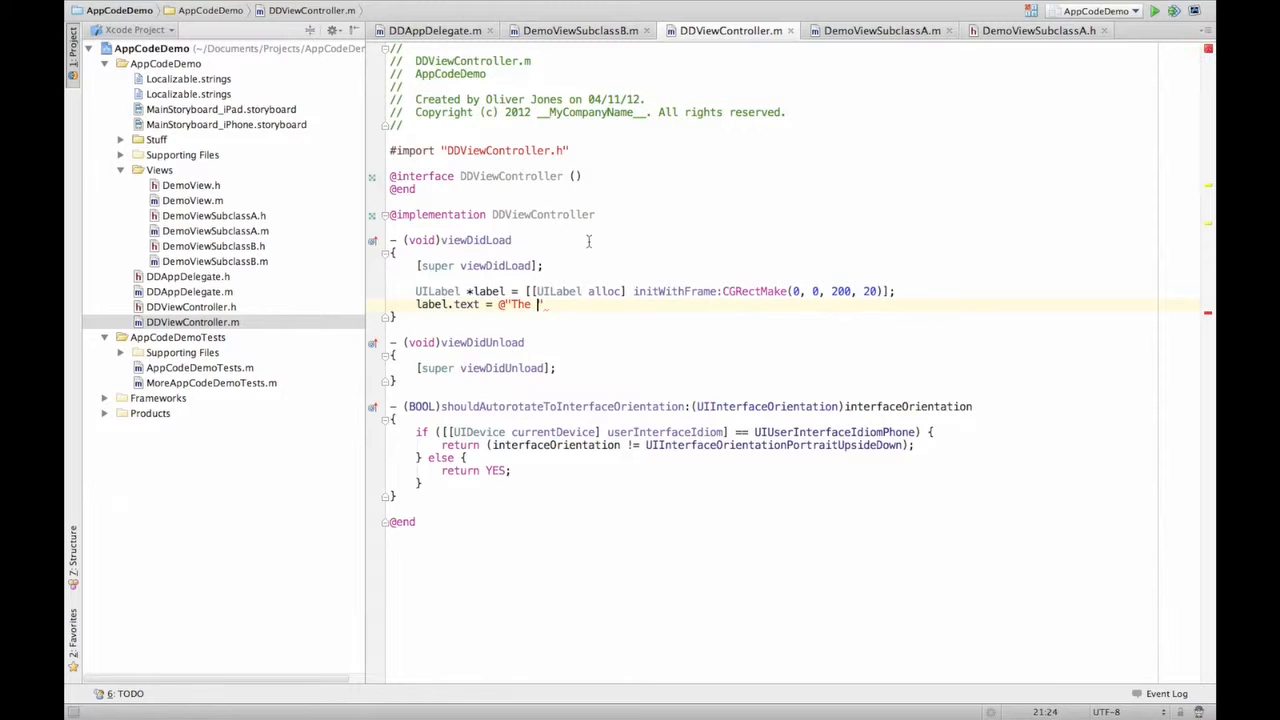
{"action": "type", "text": "awesome label"}
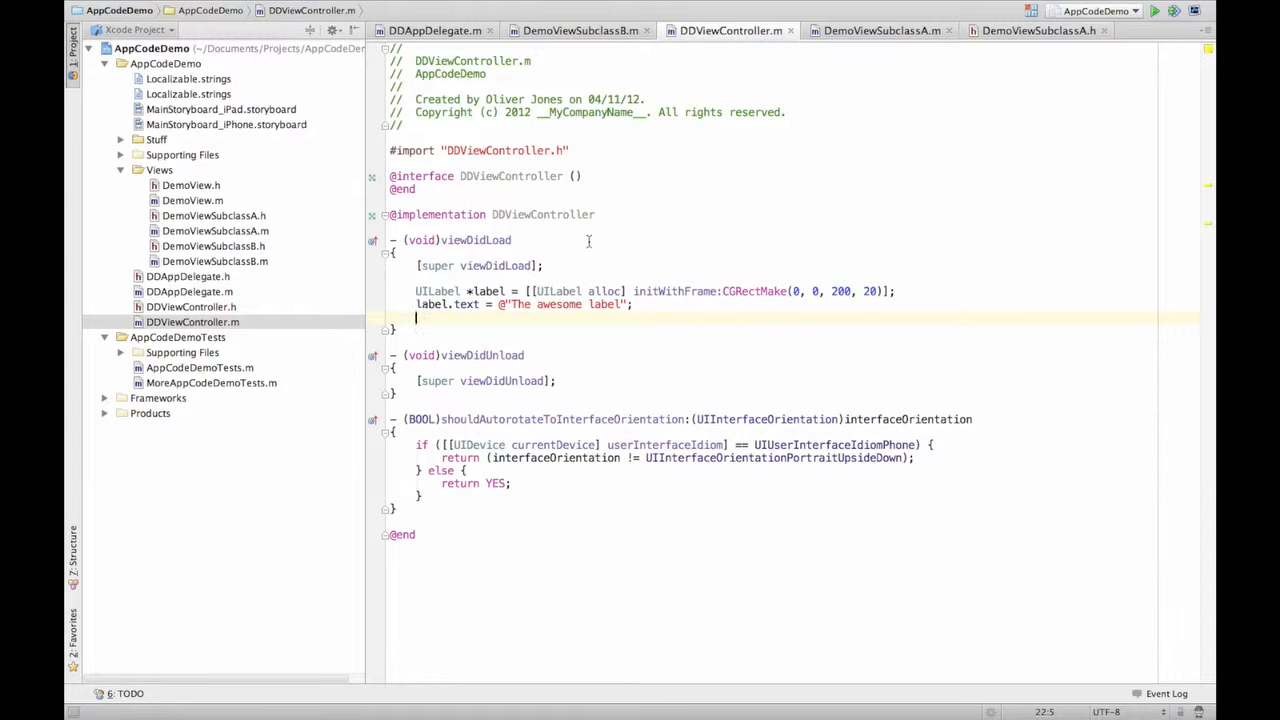
{"action": "type", "text": "["}
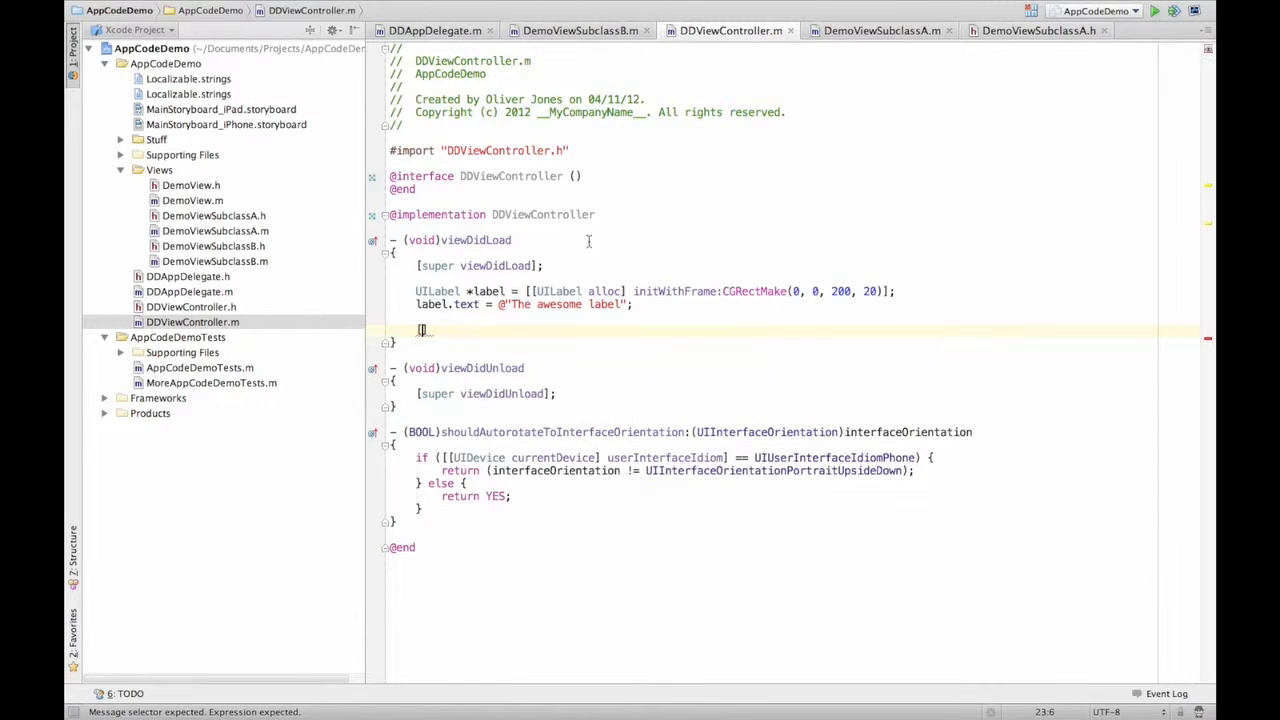
Add the label to the view with [self.view addSubview:label];
{"action": "type", "text": "self add"}
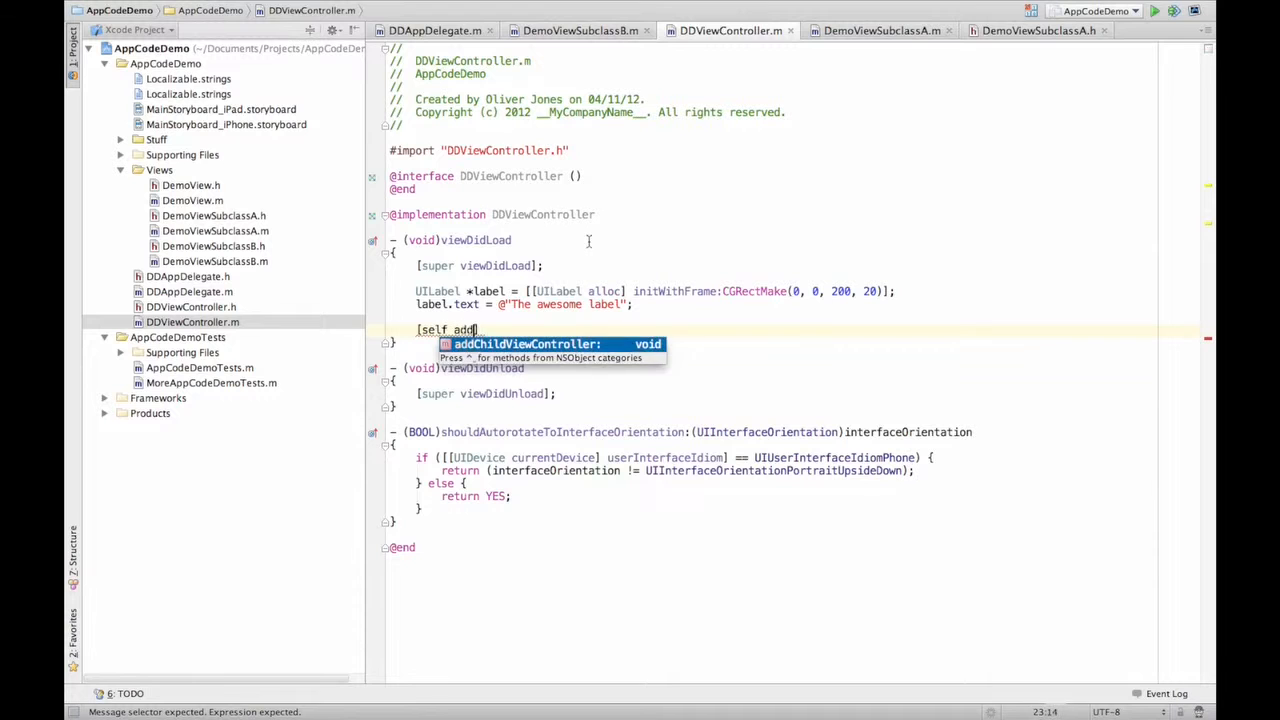
{"action": "type", "text": "S"}
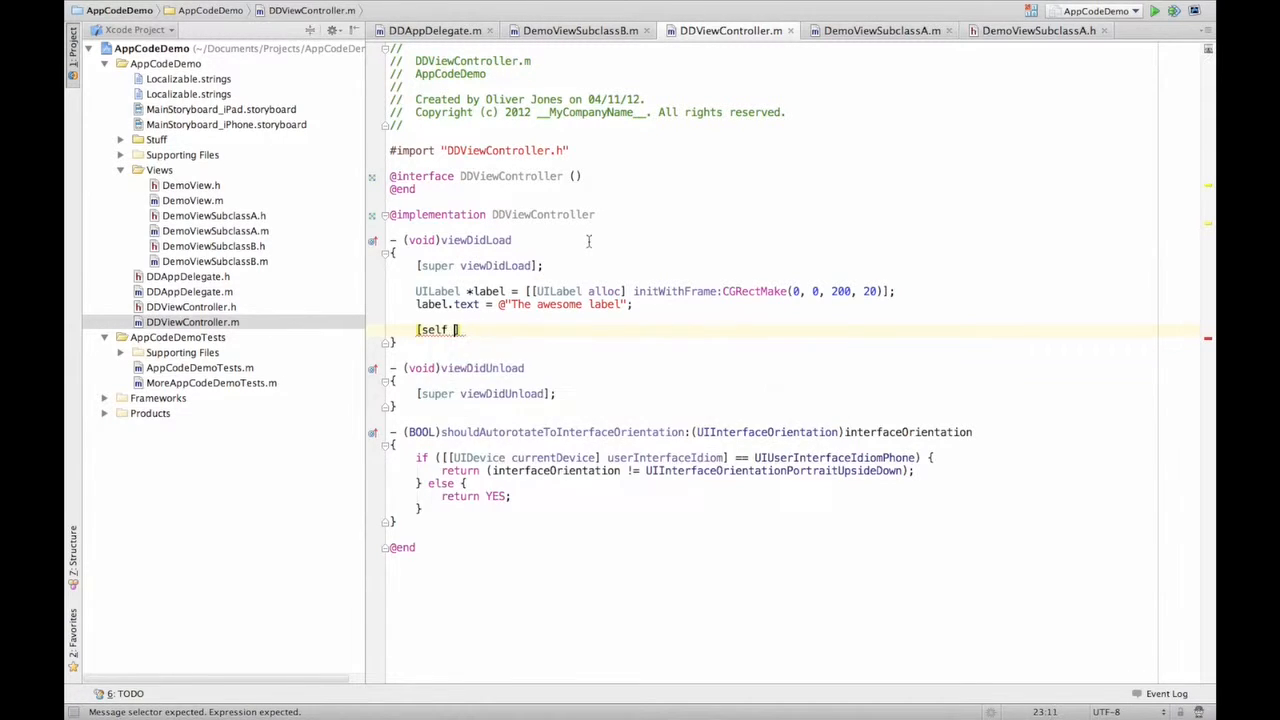
{"action": "type", "text": "addSub"}
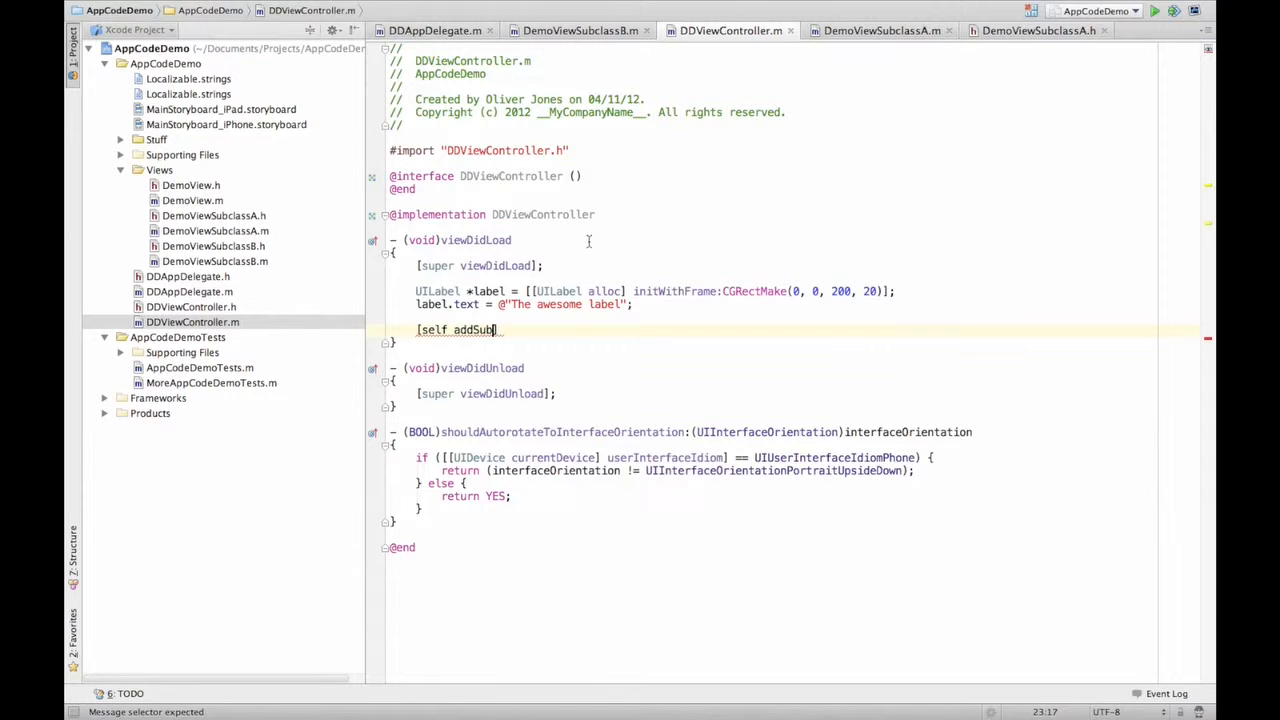
{"action": "type", "text": "view"}
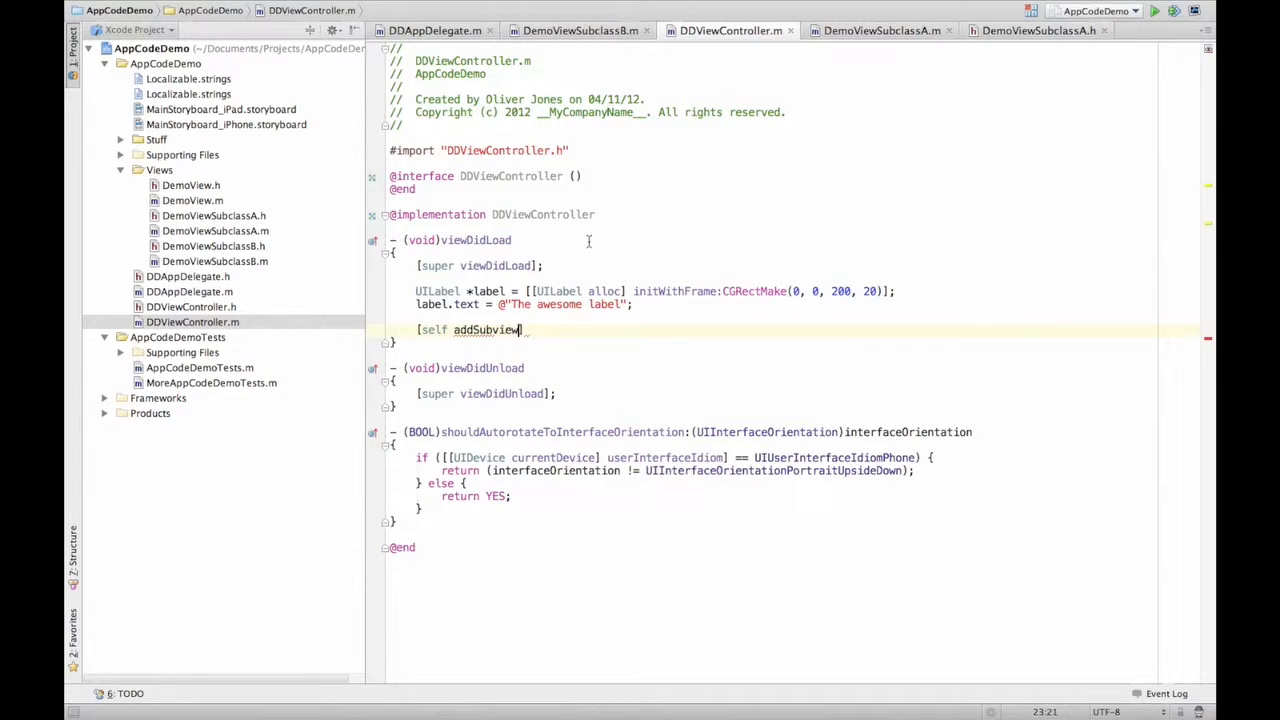
{"action": "type", "text": ":]"}
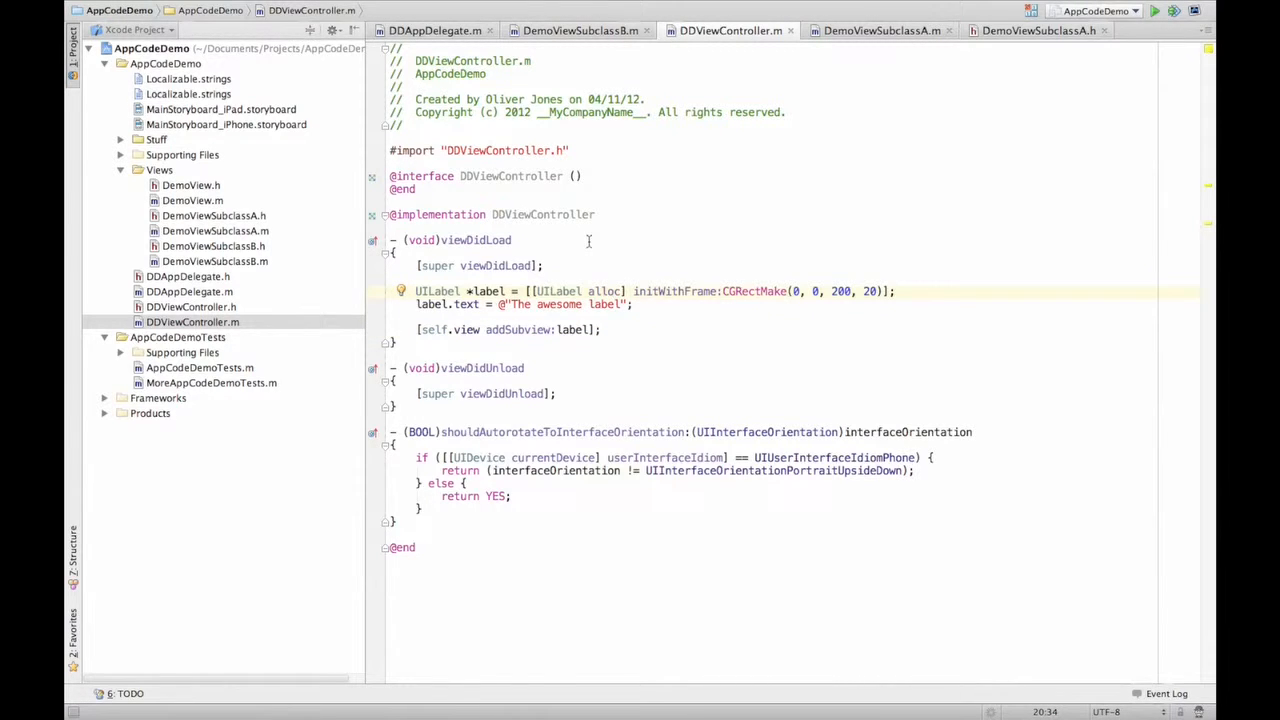
Extract the label creation and text lines into a makeLabel method returning the label
{"action": "left_click", "coordinate": [416, 292]}
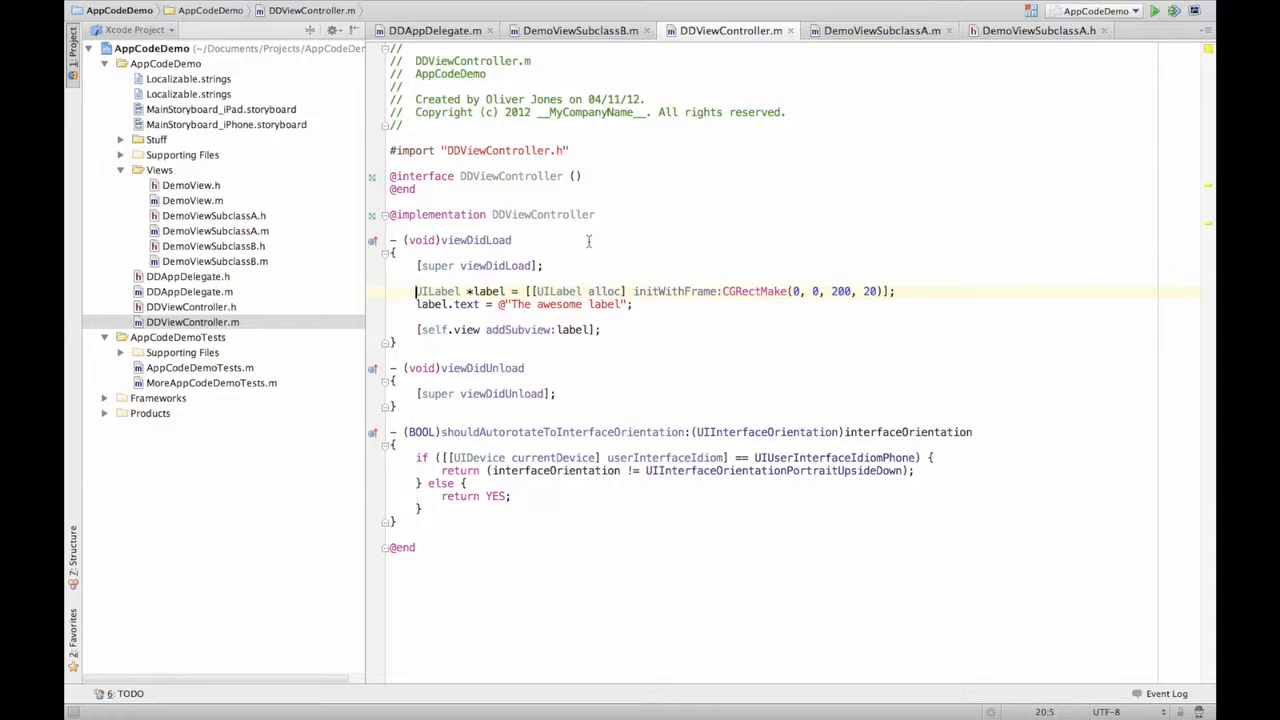
{"action": "left_click_drag", "start_coordinate": [416, 292], "coordinate": [632, 310]}
{"action": "type", "text": "makeLab"}
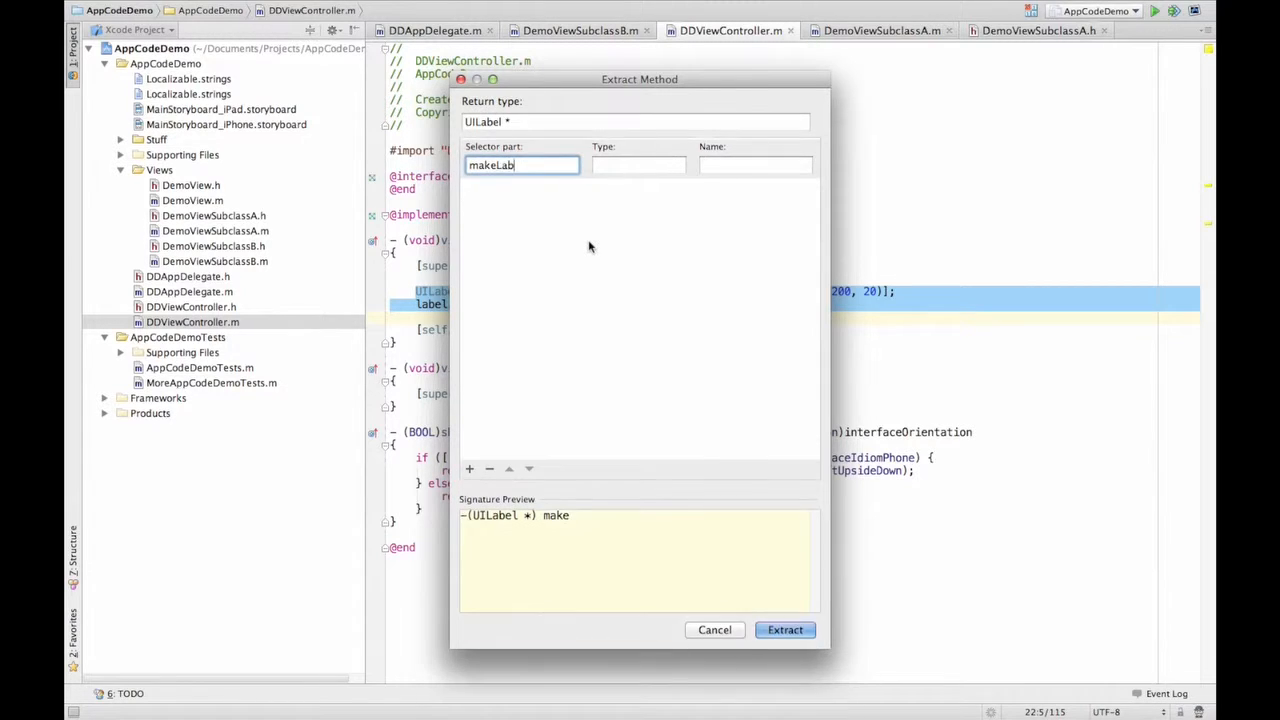
{"action": "type", "text": "el"}
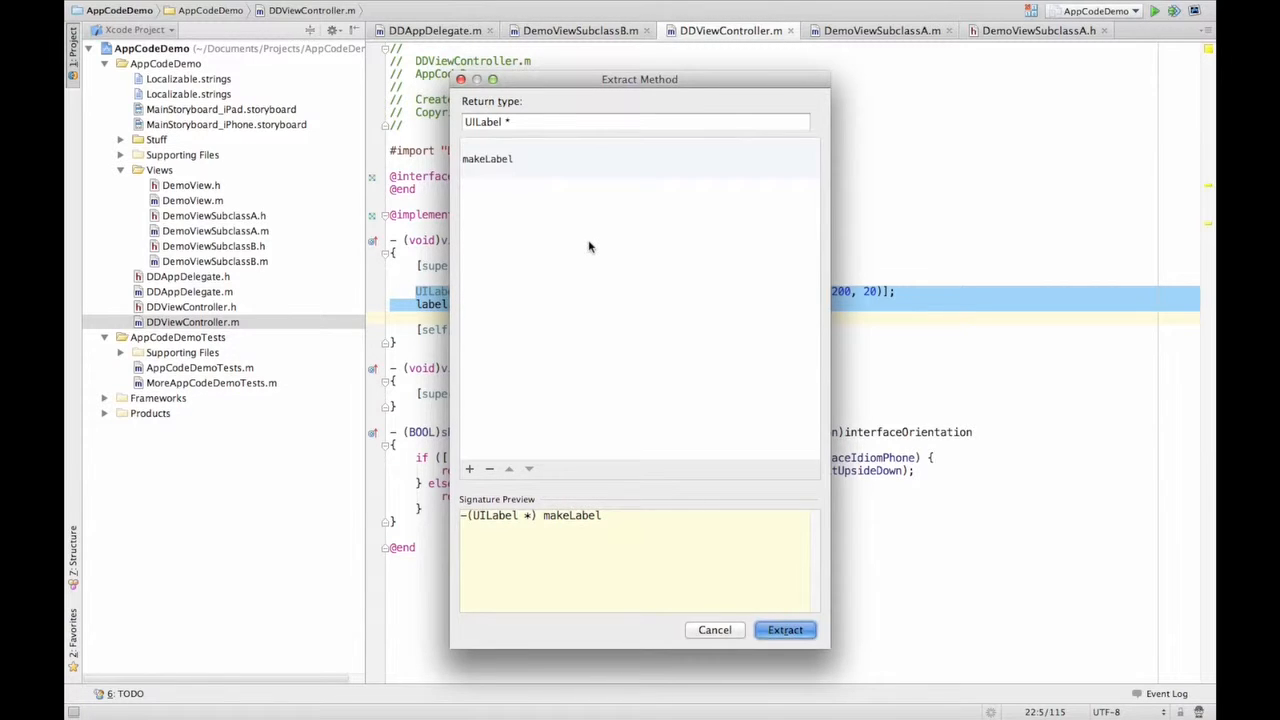
{"action": "left_click", "coordinate": [784, 630]}
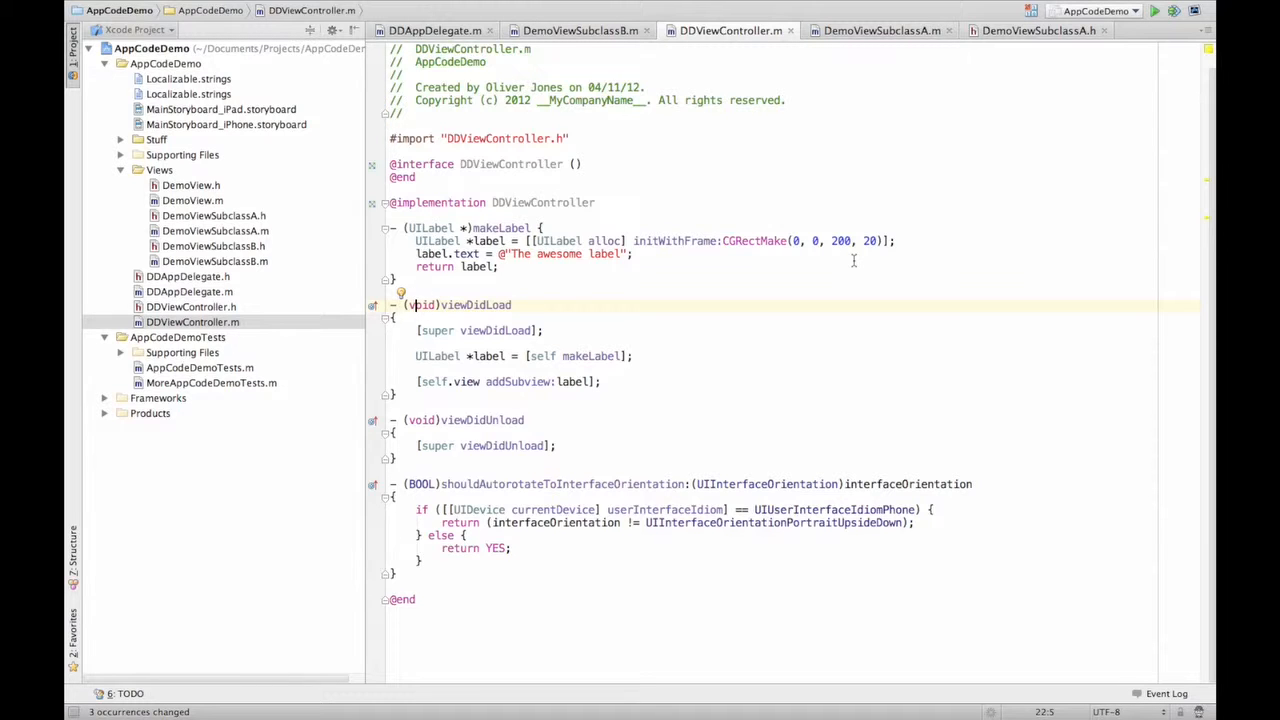
Introduce the CGRectMake y value 0 as an int parameter y, replacing this occurrence only
{"action": "left_click", "coordinate": [812, 240]}
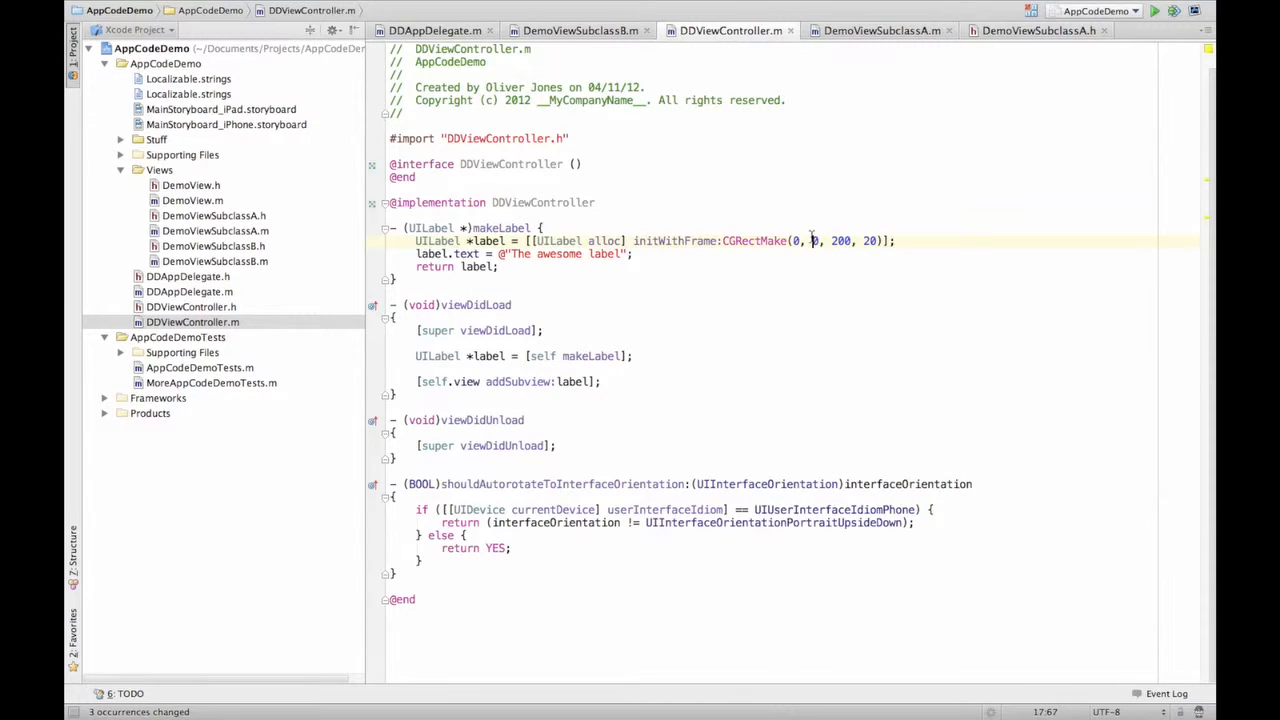
{"action": "left_click", "coordinate": [810, 240]}
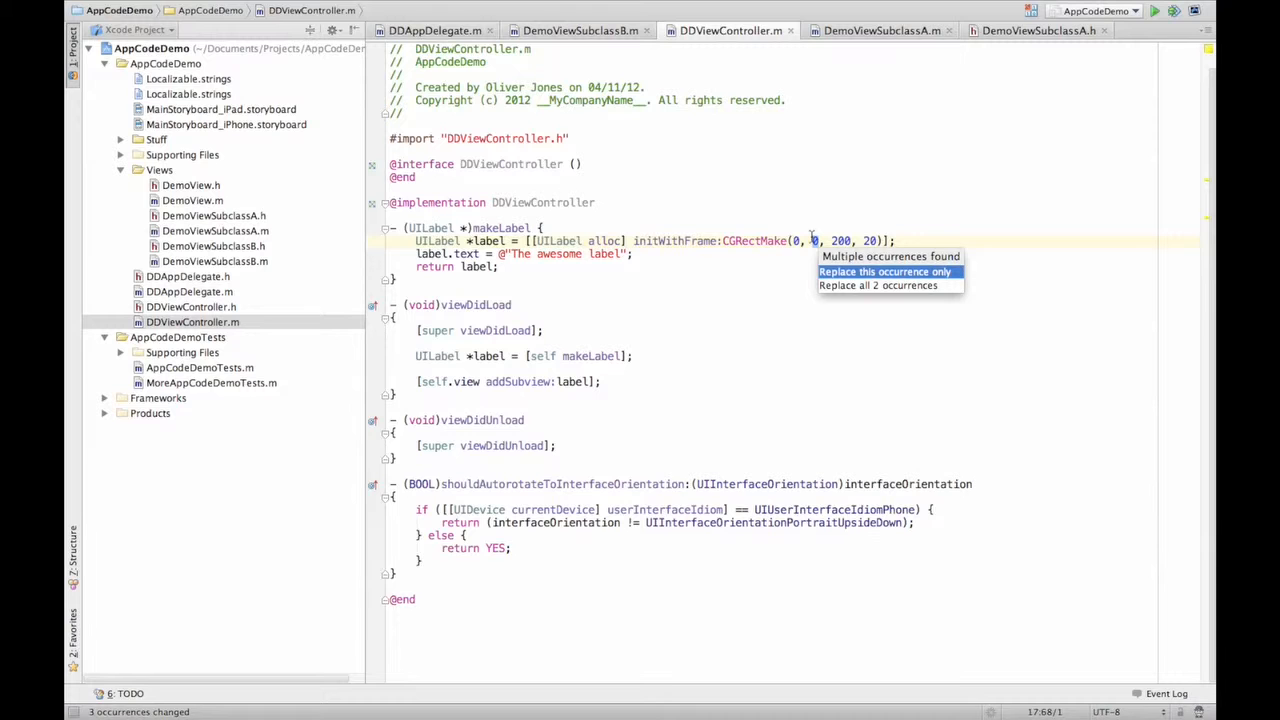
{"action": "left_click", "coordinate": [884, 272]}
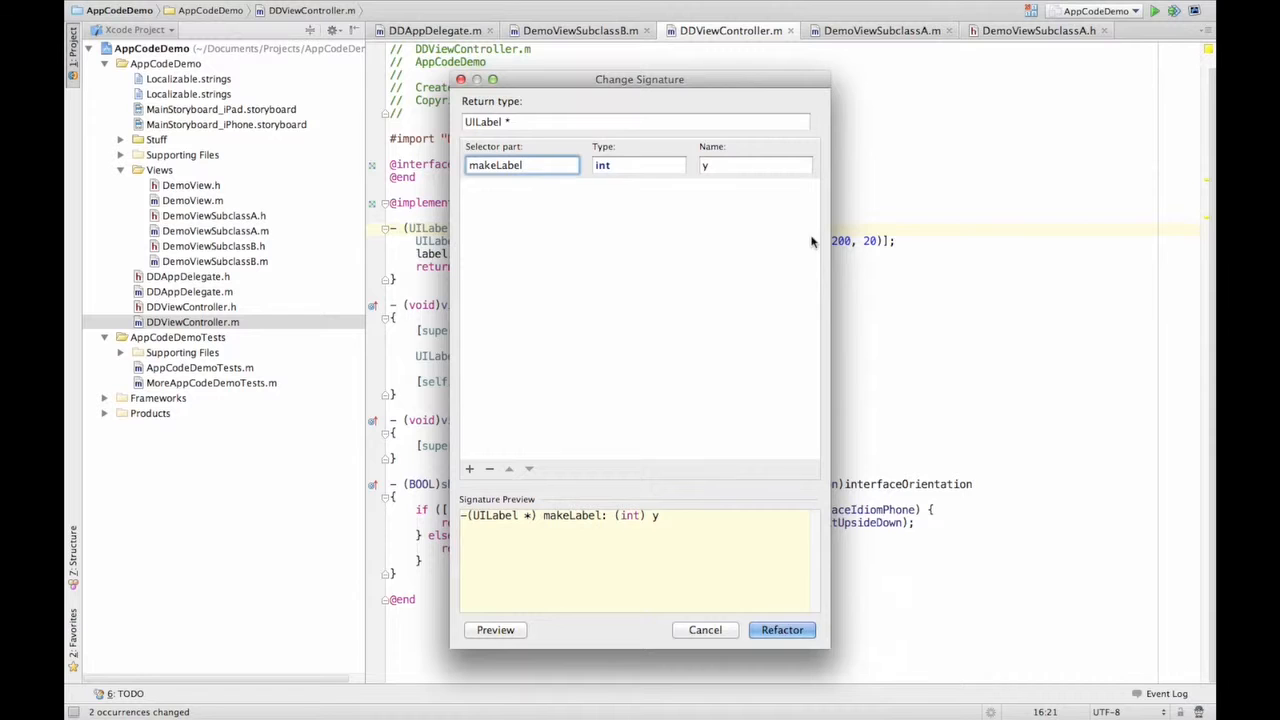
Rename the method to makeLabelWithYCoord:(int)y and apply the refactoring
{"action": "type", "text": "WithY"}
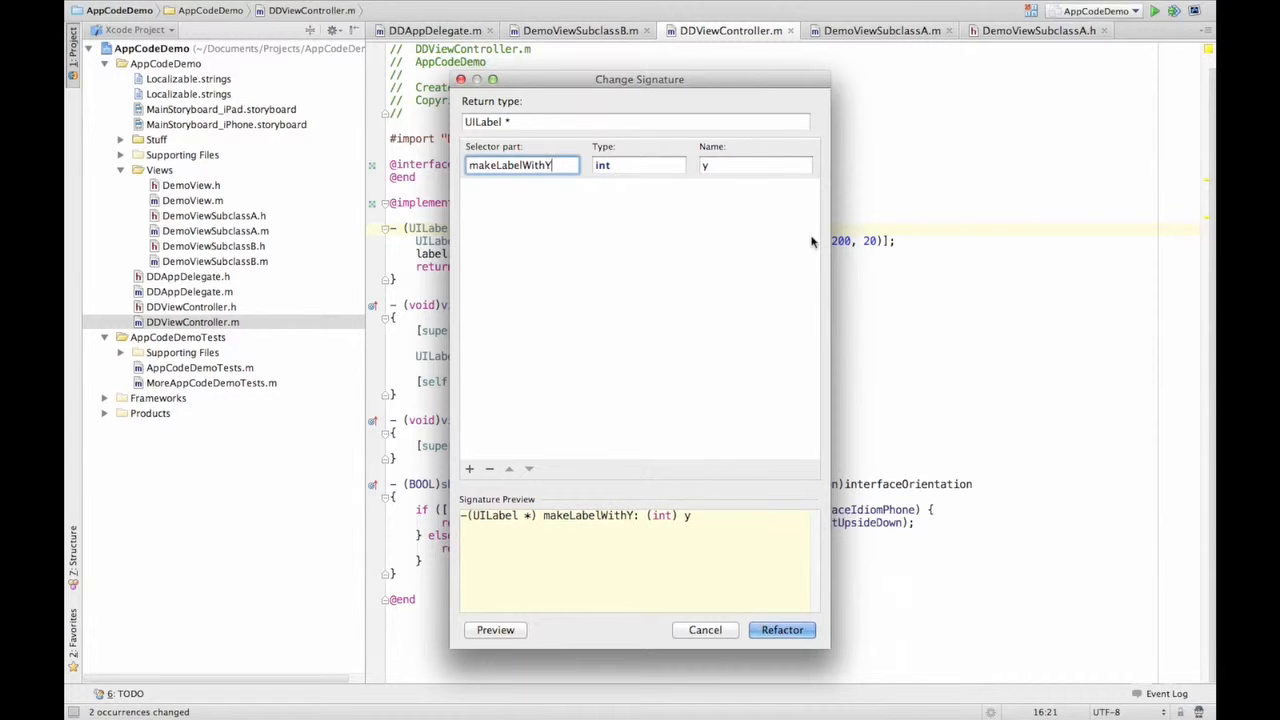
{"action": "type", "text": "Coord:(int) y"}
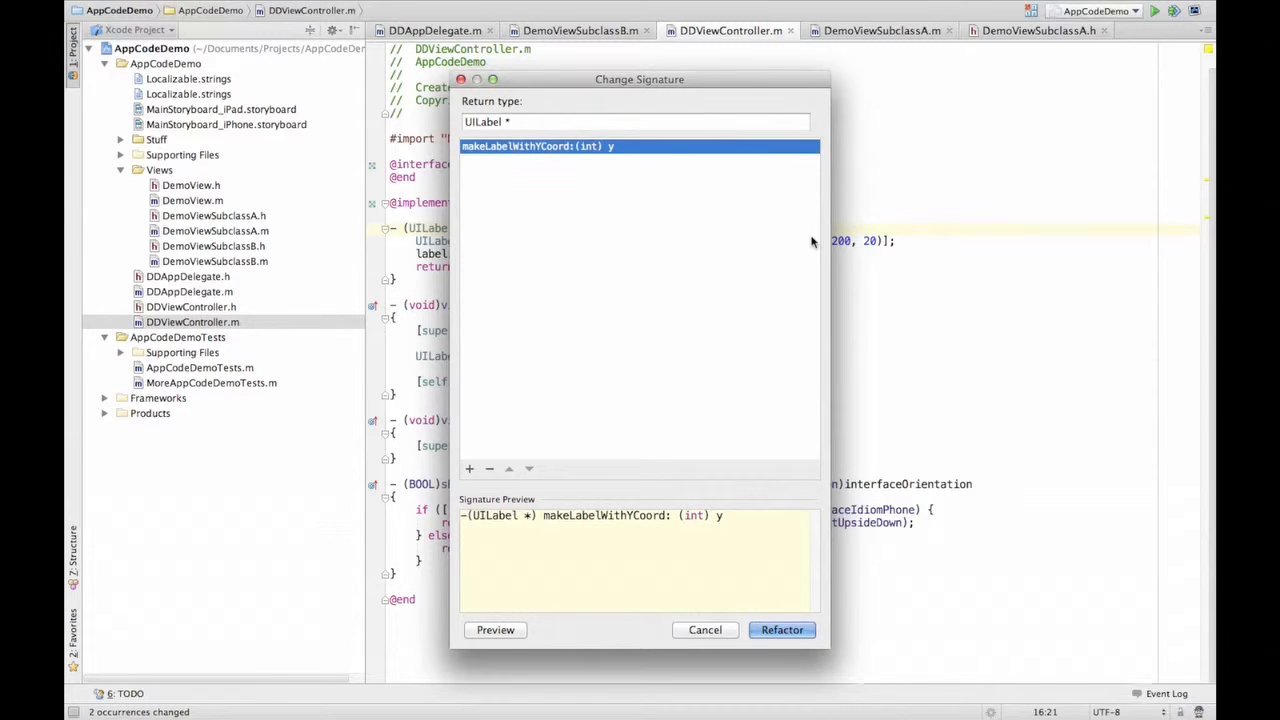
{"action": "left_click", "coordinate": [782, 628]}
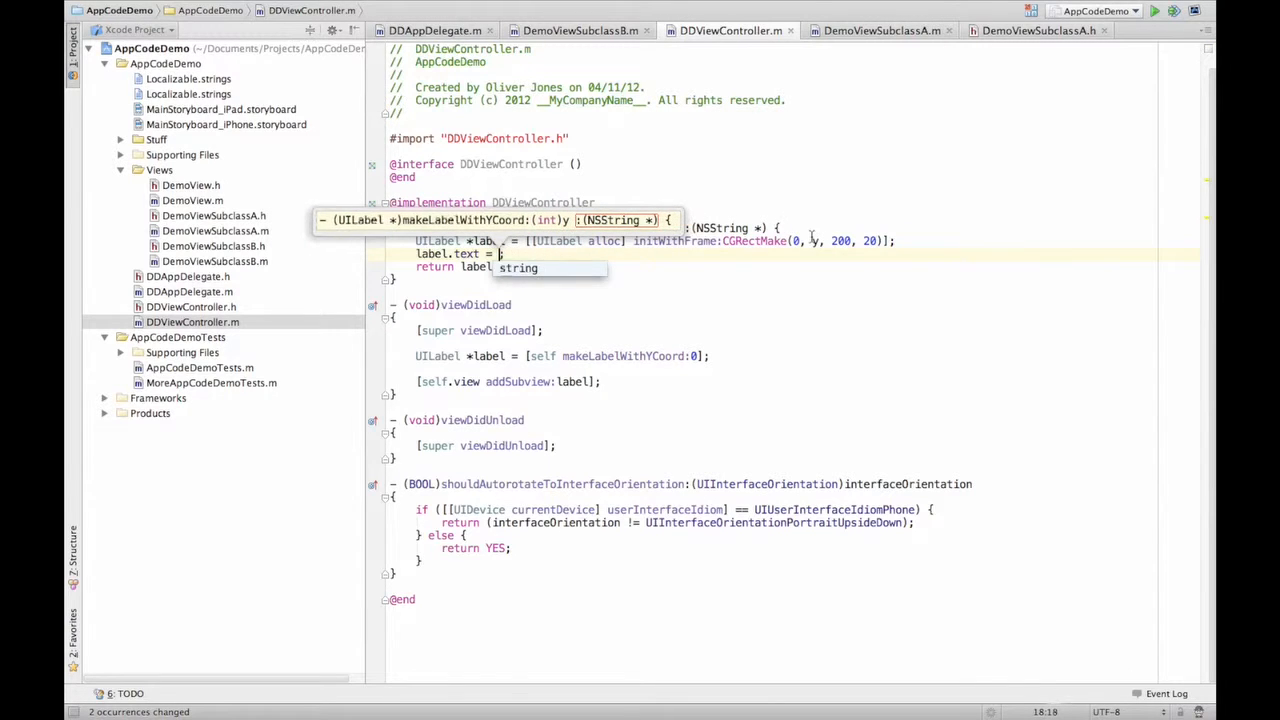
Name the new NSString parameter labelText, used to set label.text
{"action": "type", "text": "labelText"}
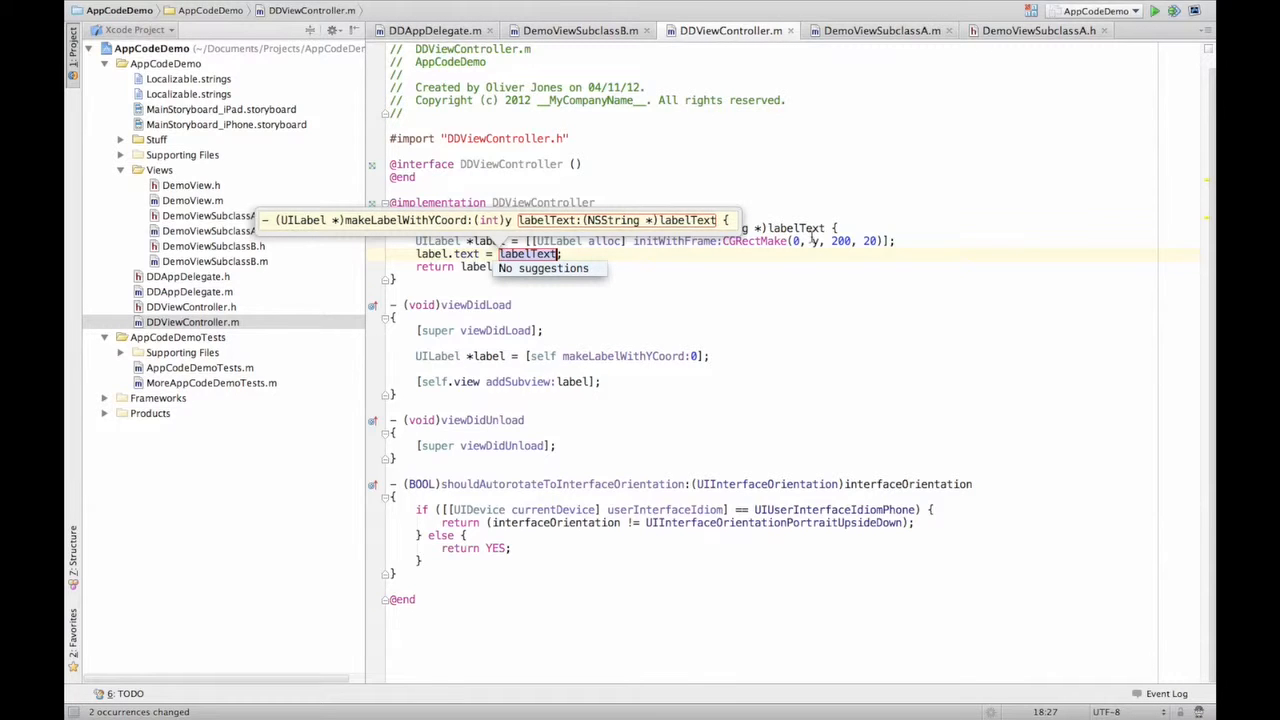
{"action": "mouse_move", "coordinate": [556, 256]}
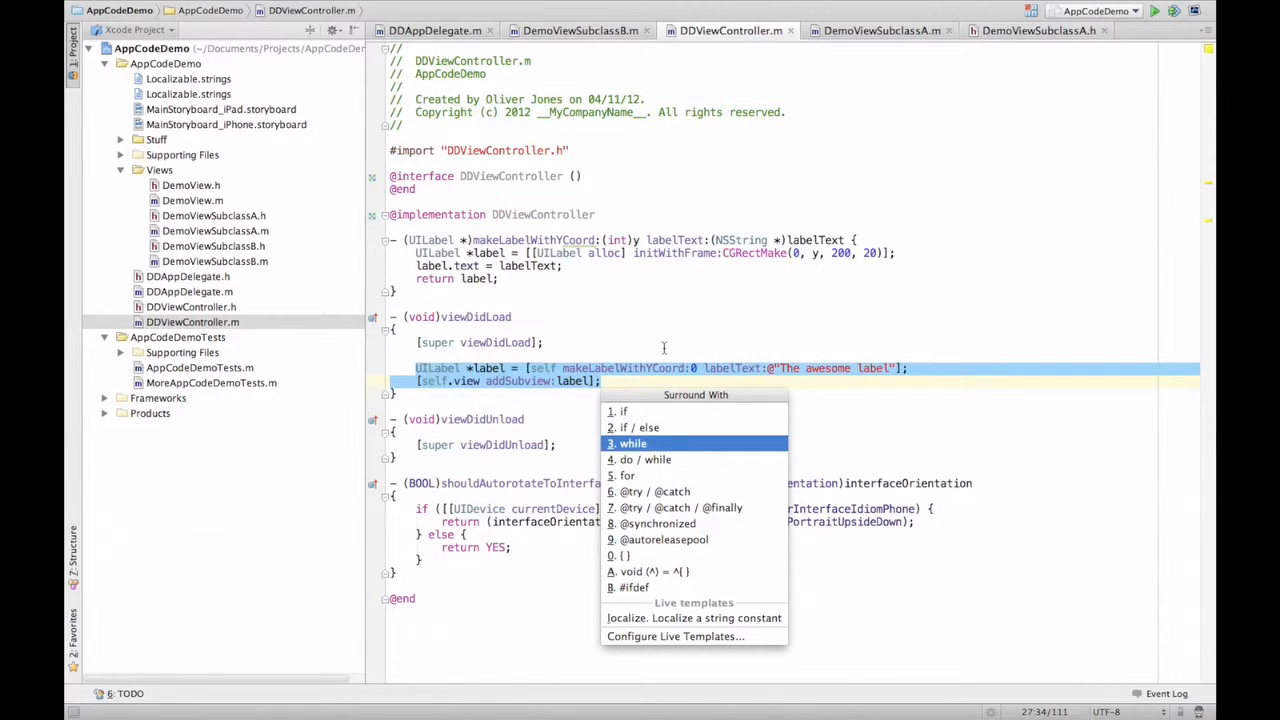
Surround the two lines with a for loop: int i = 0; i < 10; ++i
{"action": "left_click", "coordinate": [628, 476]}
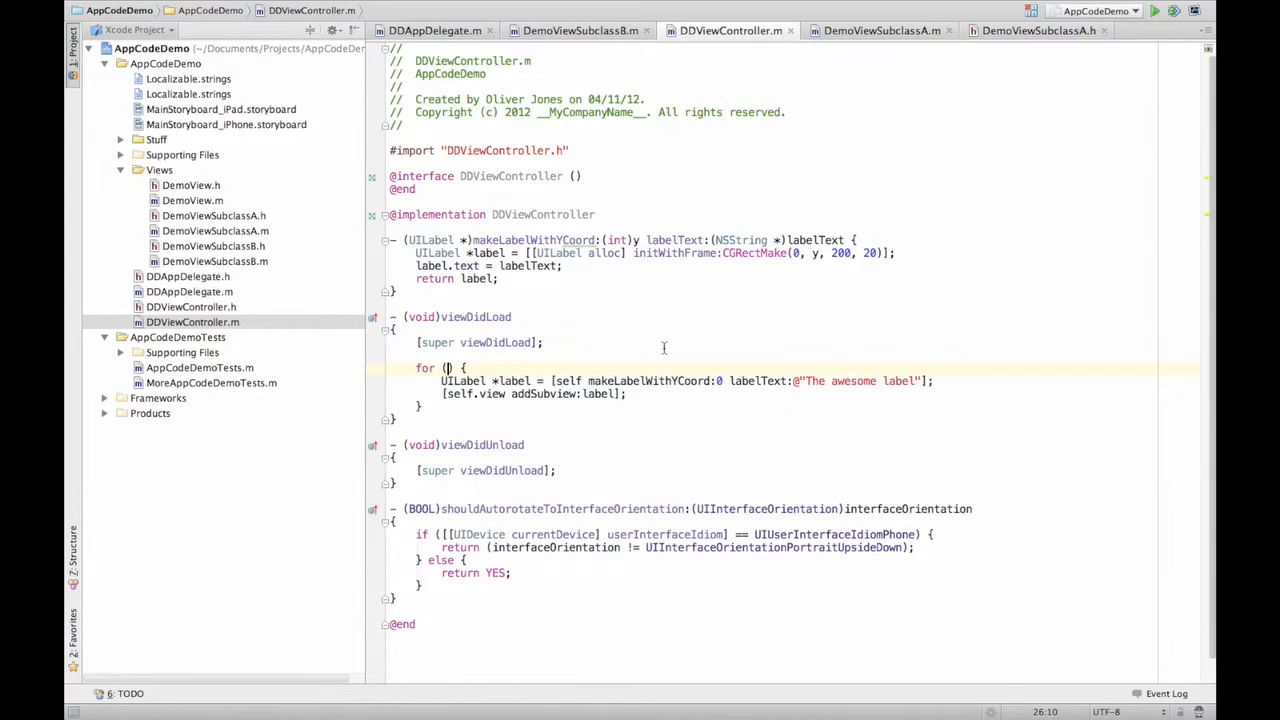
{"action": "type", "text": "int"}
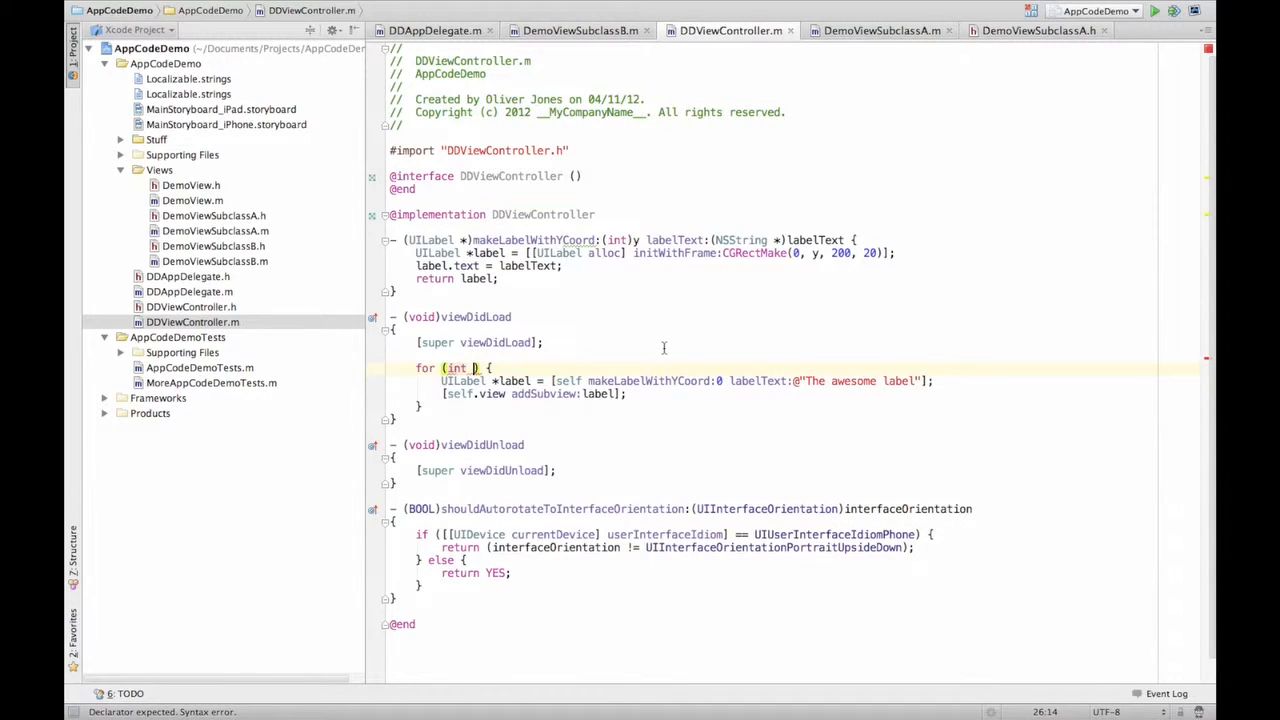
{"action": "type", "text": "x ="}
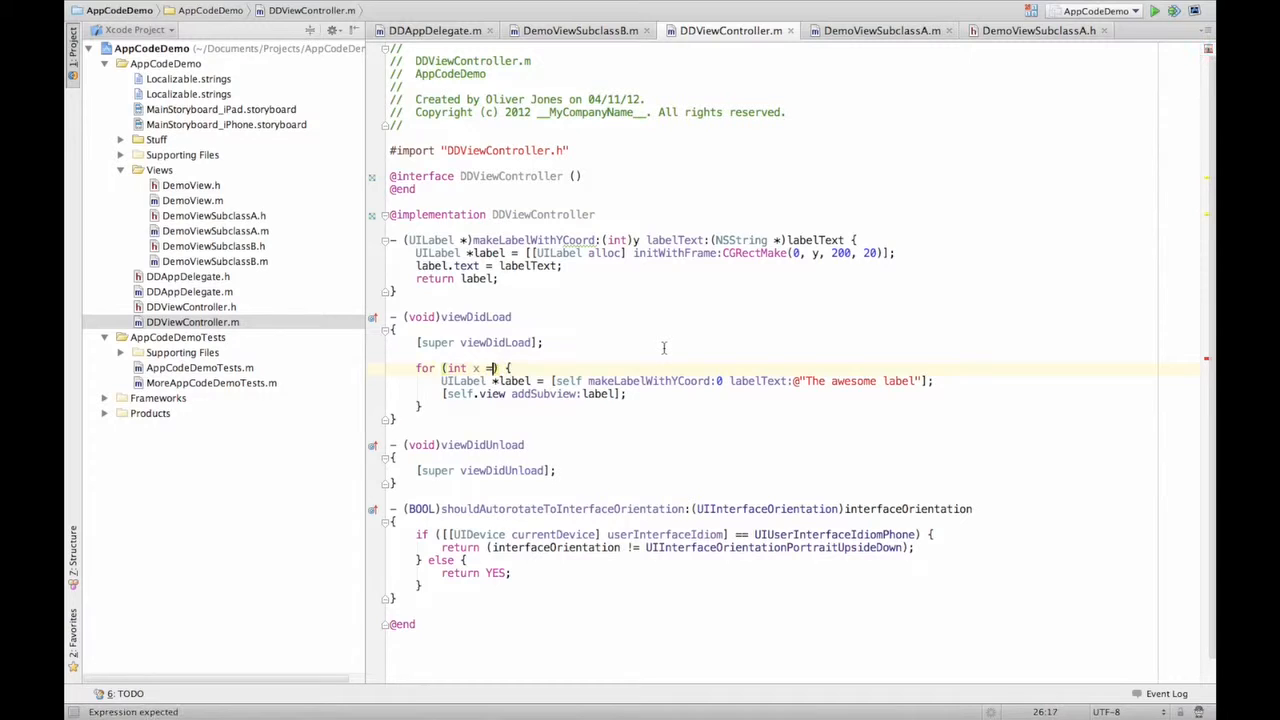
{"action": "type", "text": "i = 0; i"}
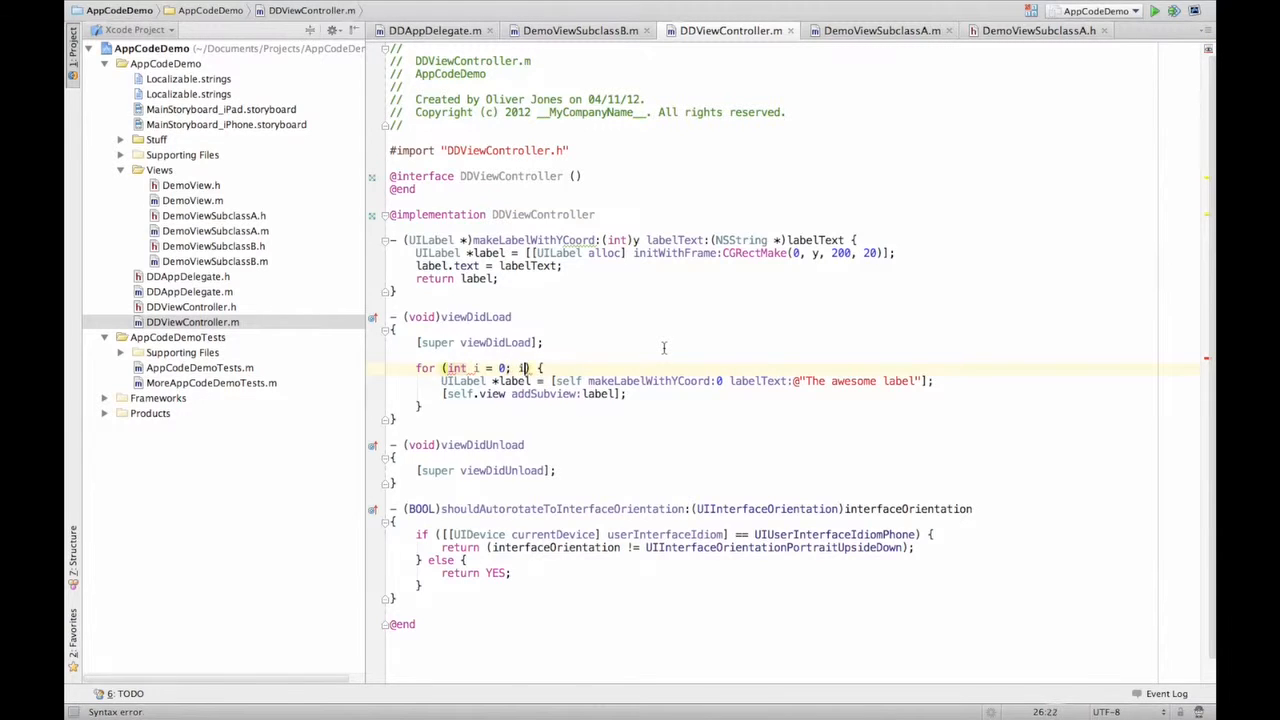
{"action": "type", "text": "< 101"}
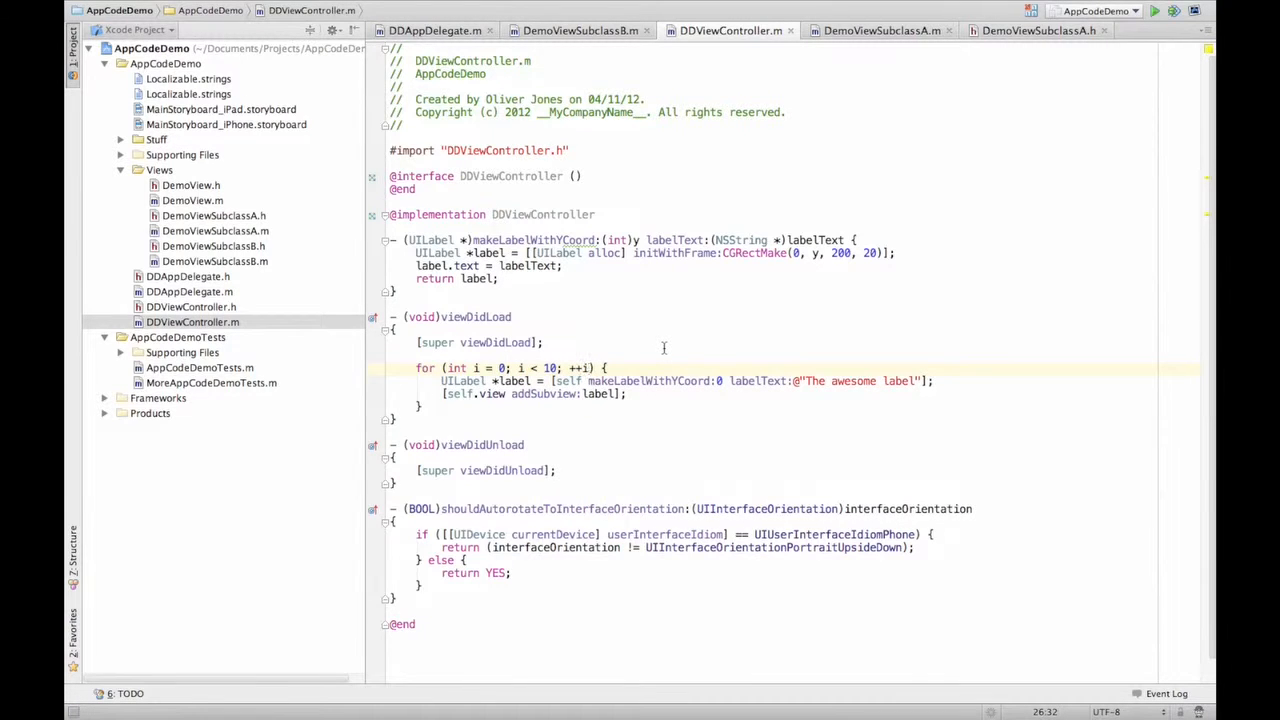
{"action": "left_click", "coordinate": [588, 356]}
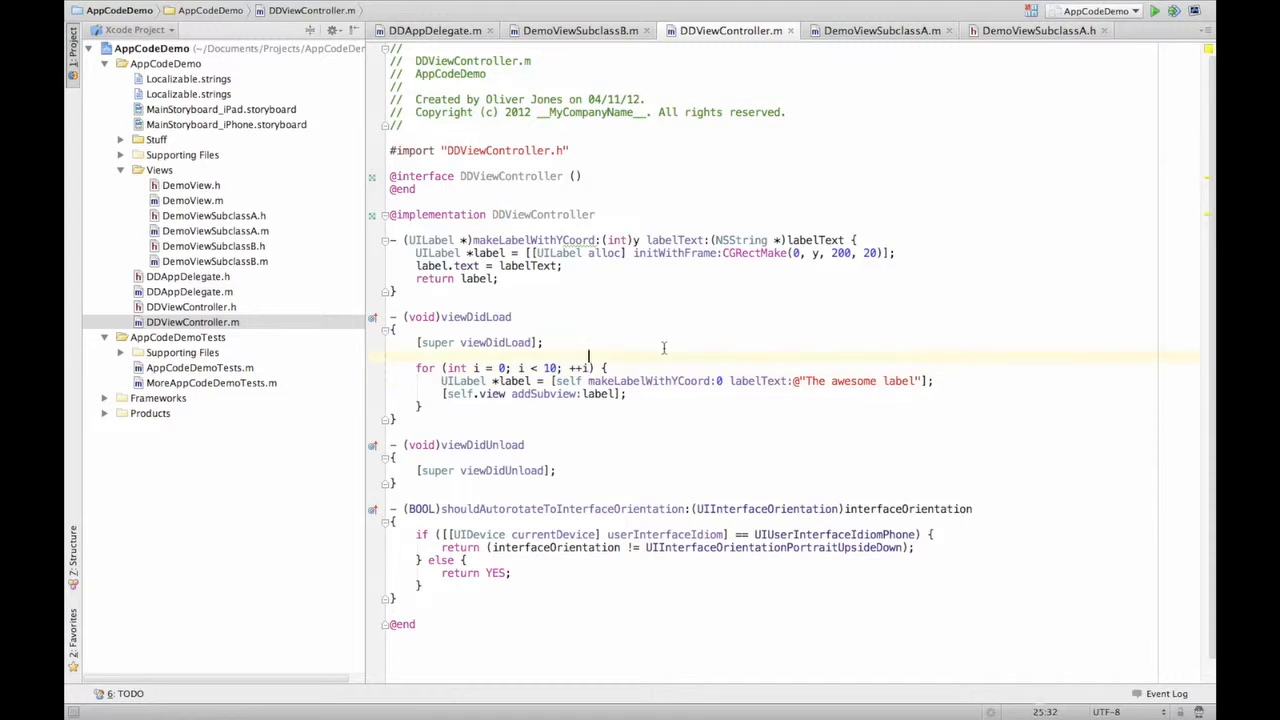